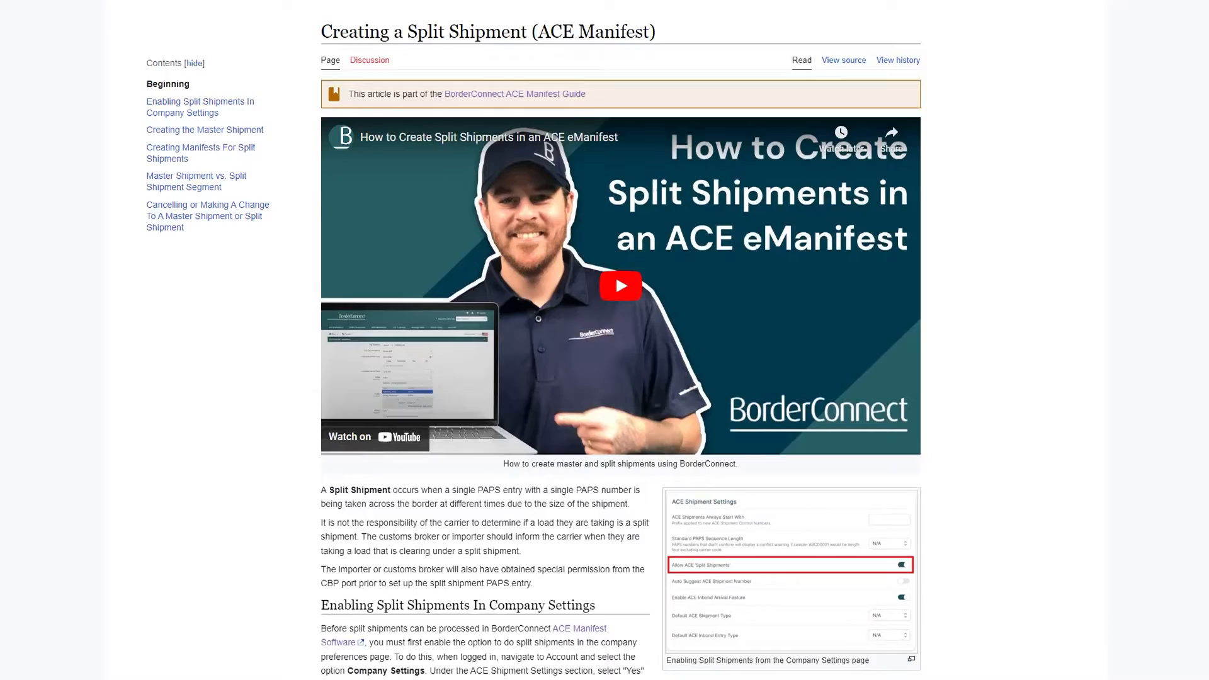
Scroll through the 'Creating a Split Shipment' wiki article.
scroll(down, 3)
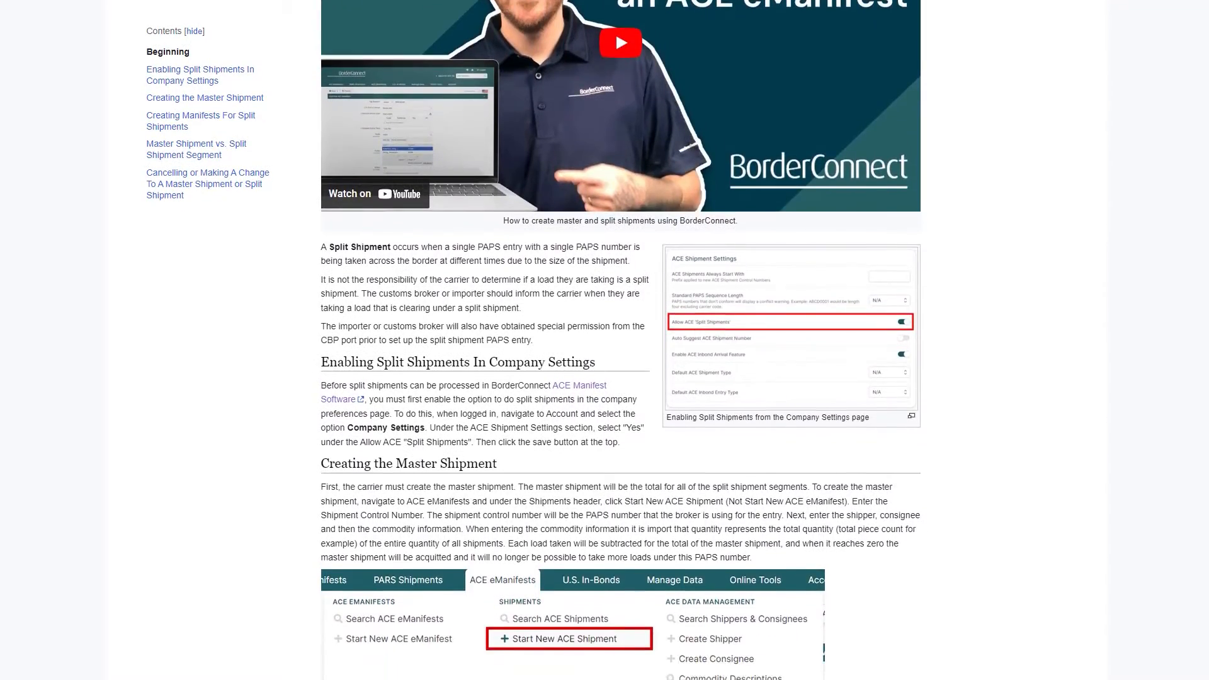
scroll(down, 3)
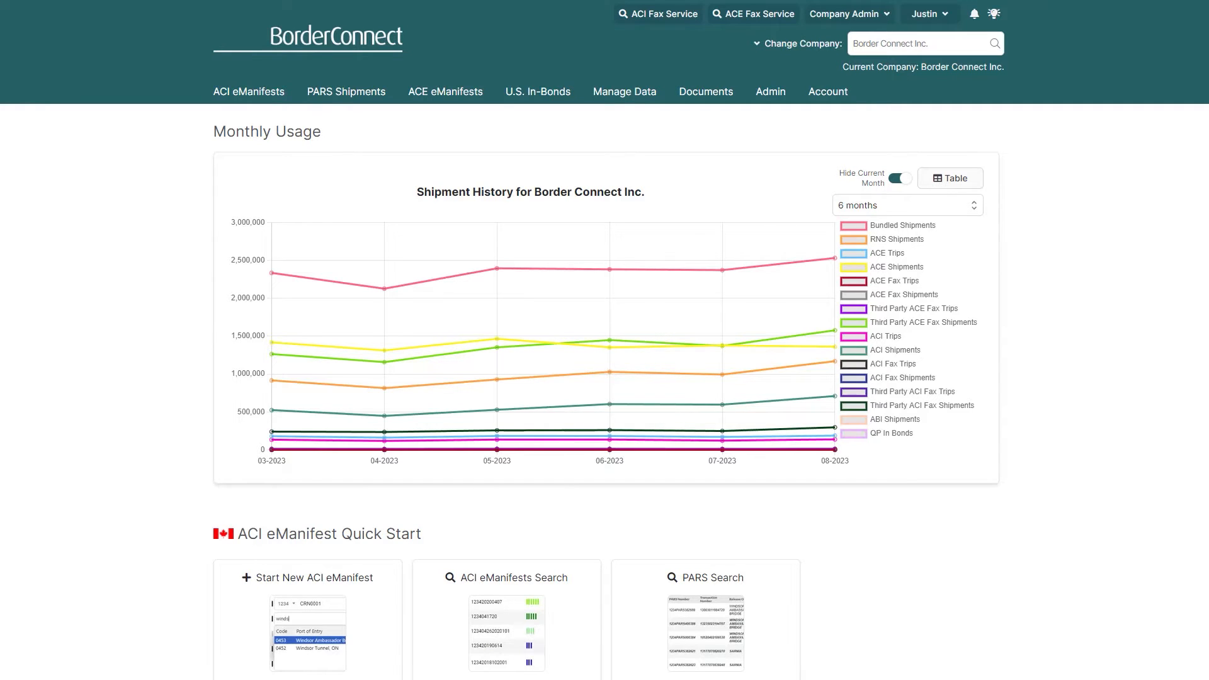
Turn on Allow ACE Split Shipments in Company Settings and save.
click(827, 91)
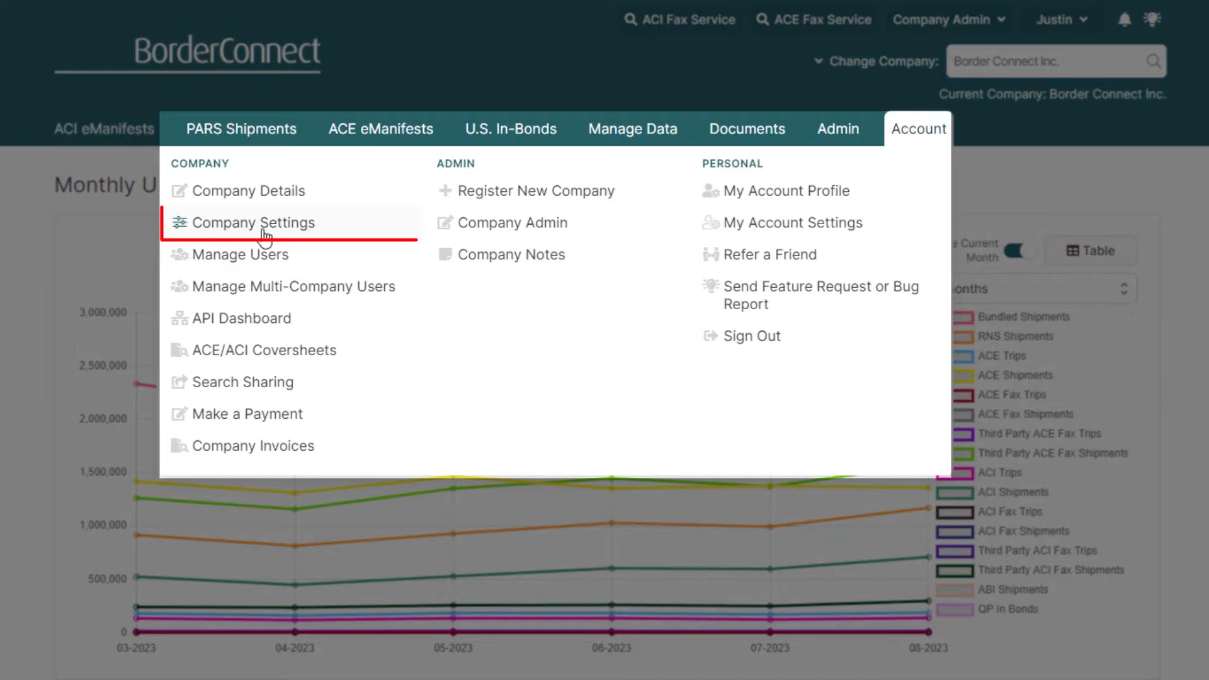
click(255, 222)
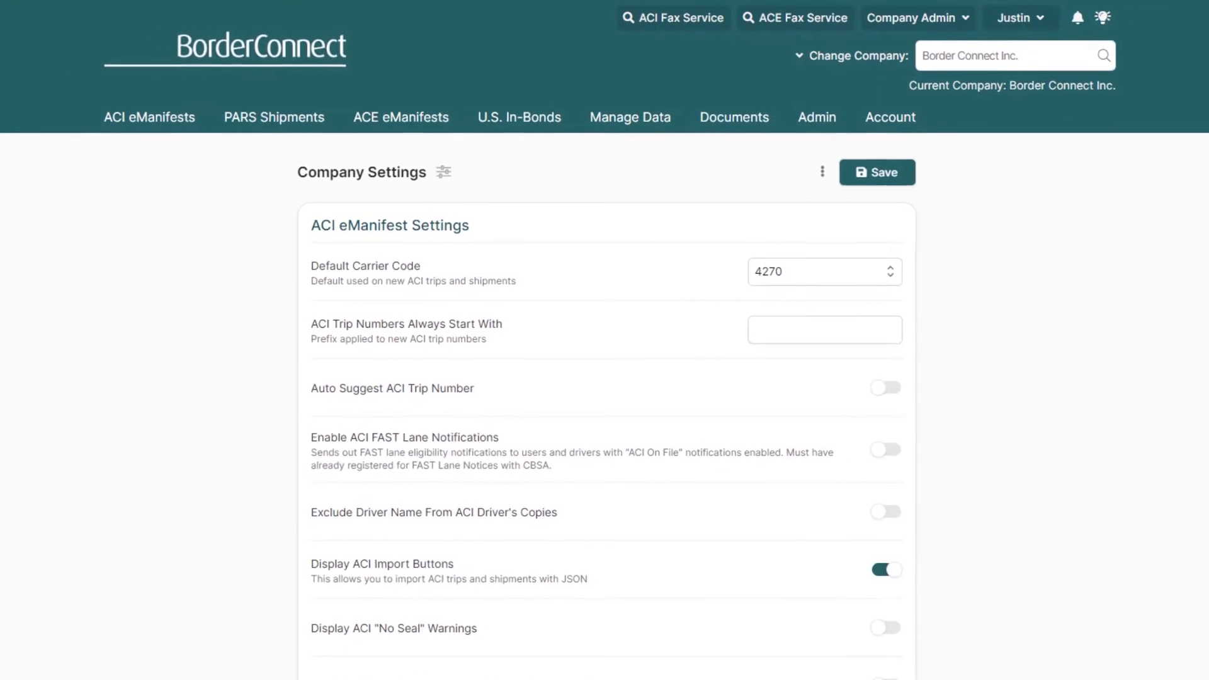
scroll(down, 3)
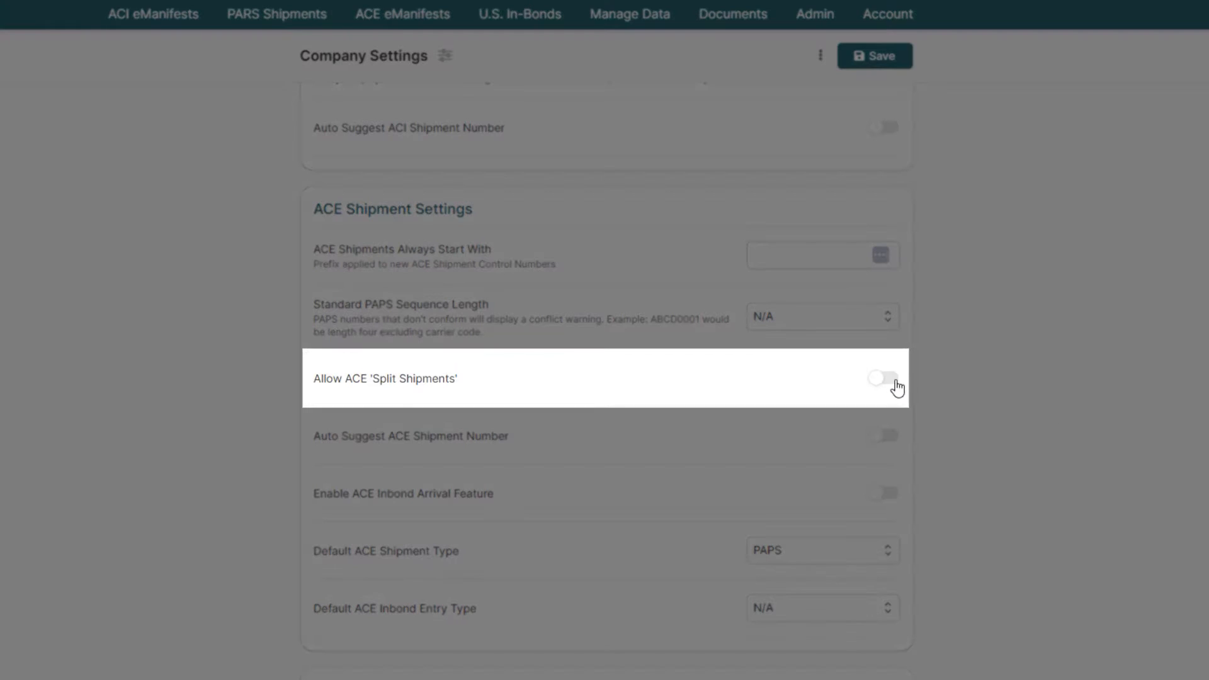
click(883, 378)
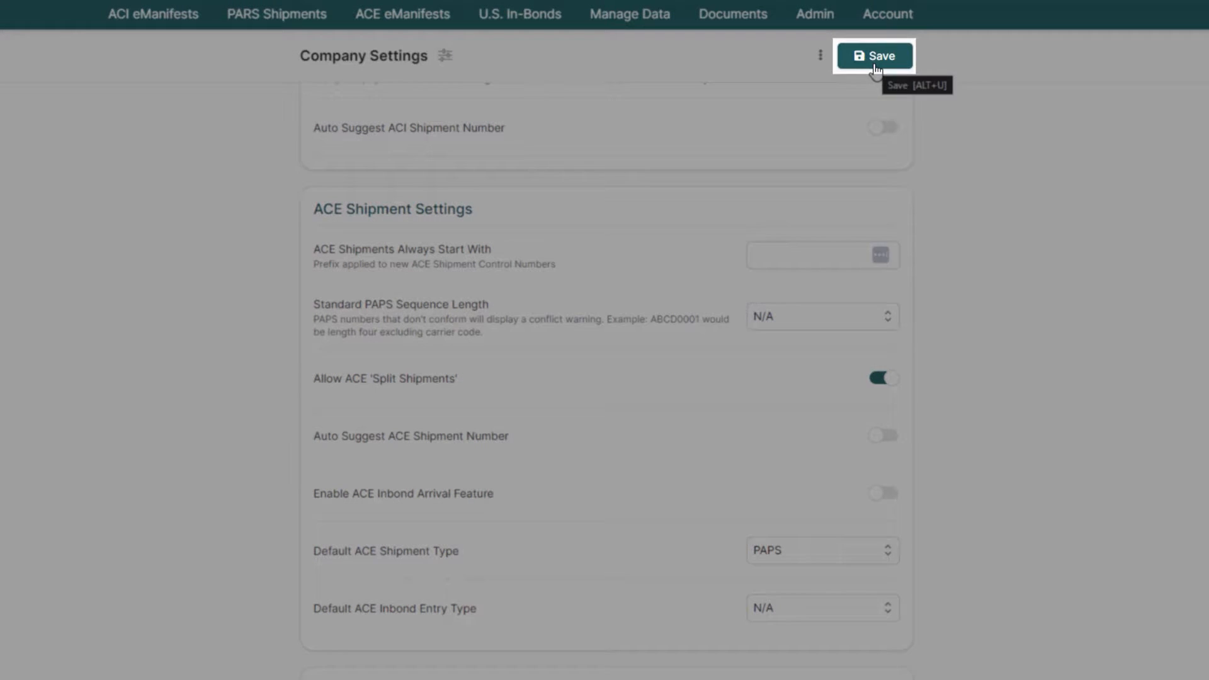
click(875, 55)
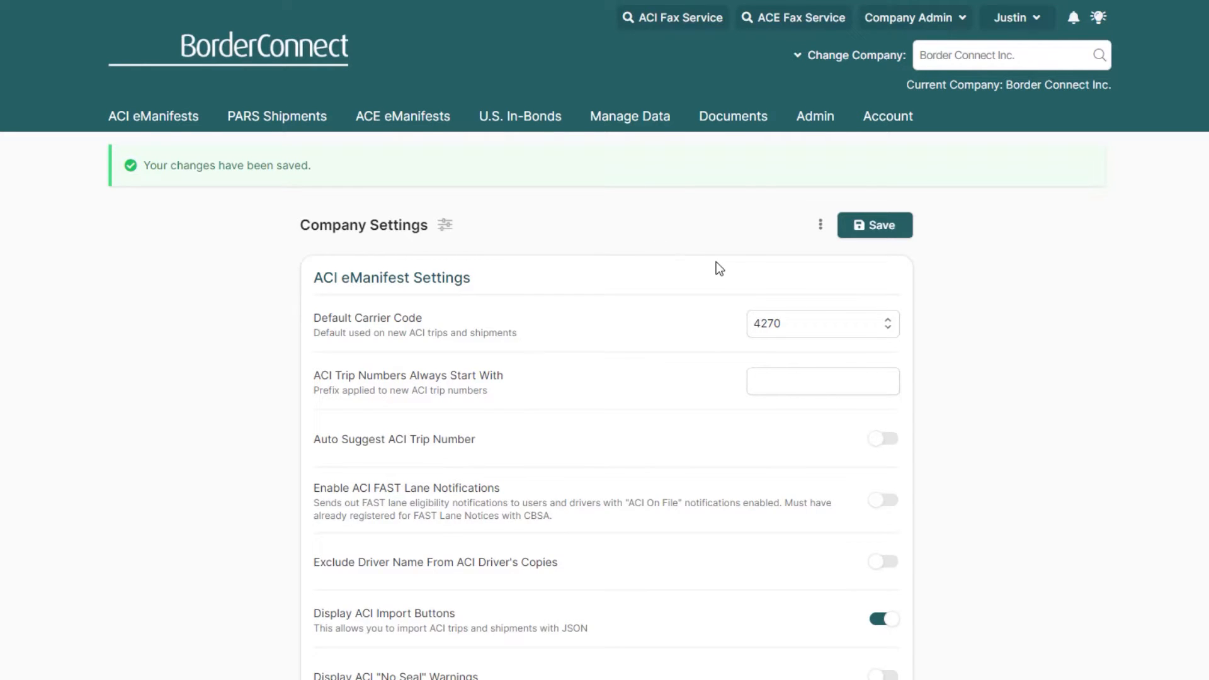
Start a new ACE shipment with control number 00020 and shipper Althea House.
click(402, 116)
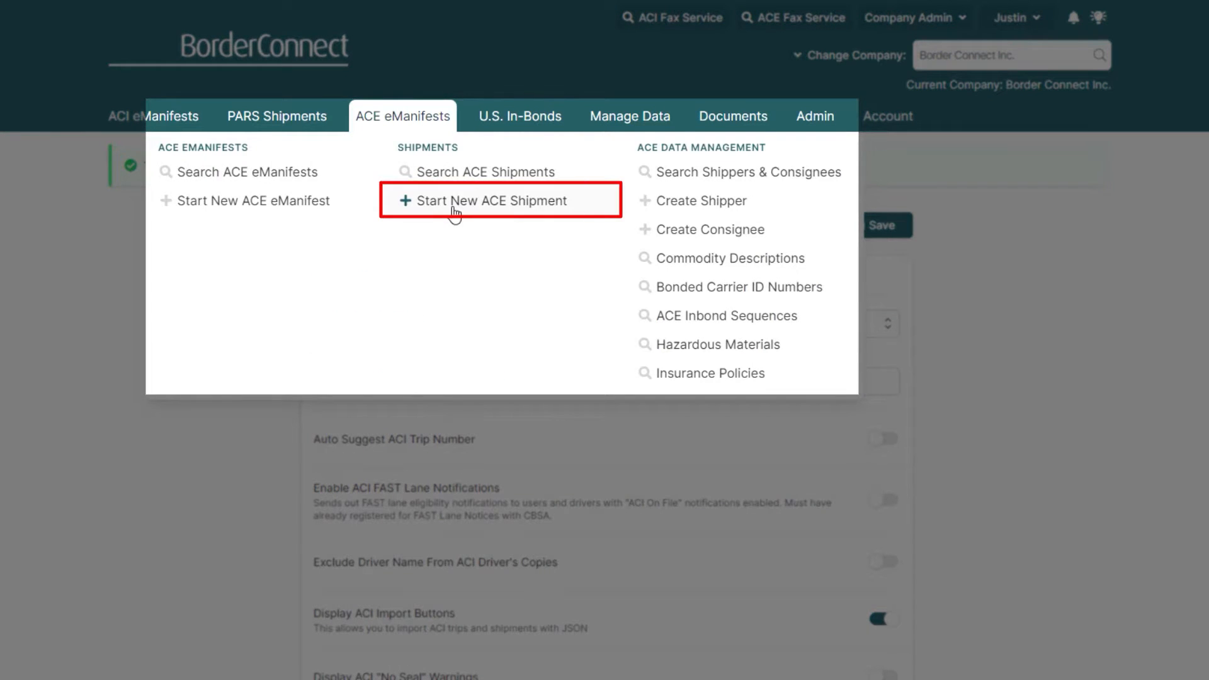
click(488, 200)
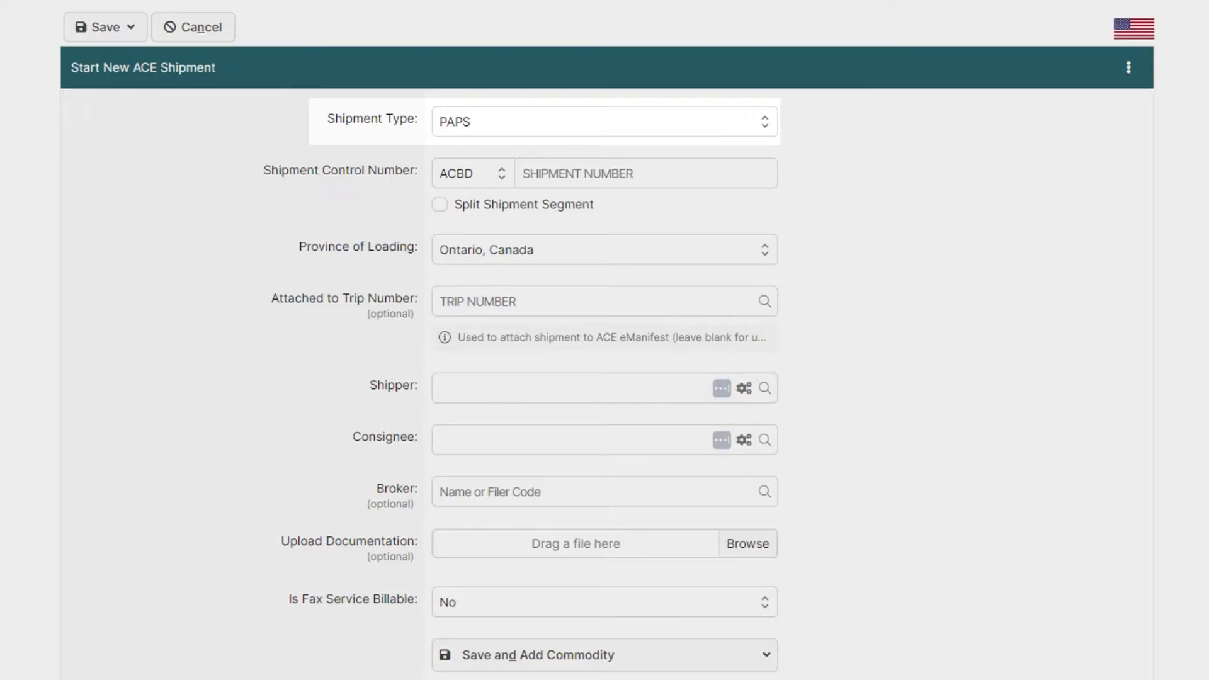
text(000202309)
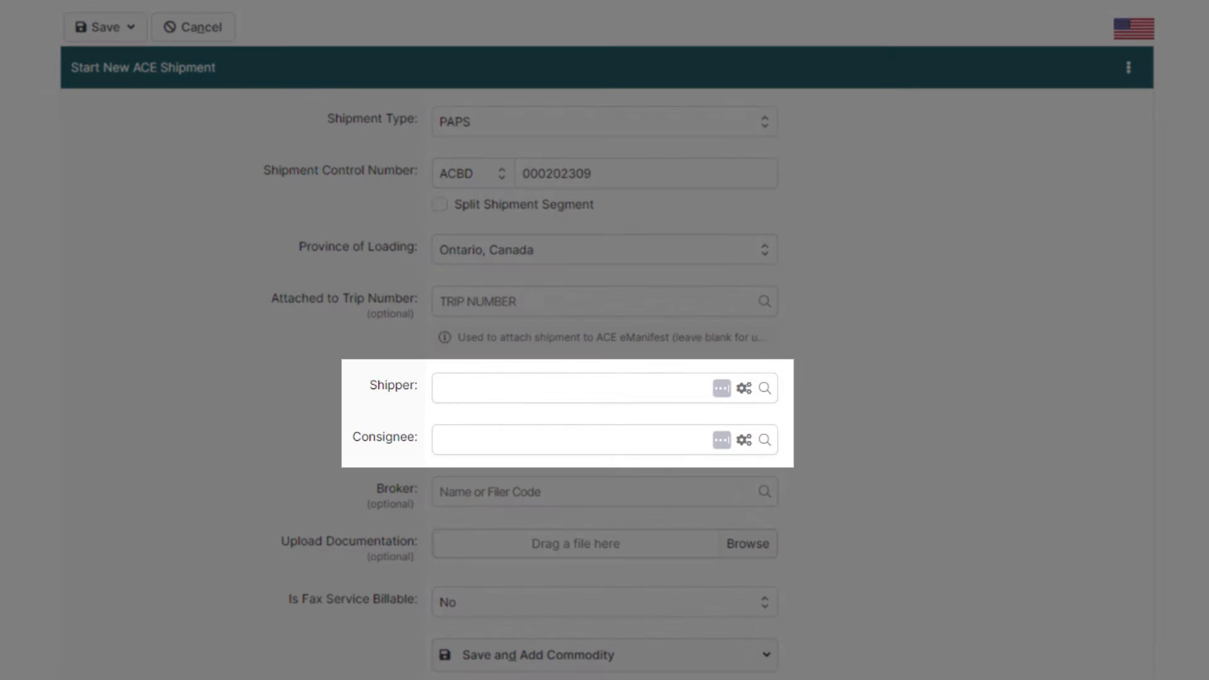
text(althea)
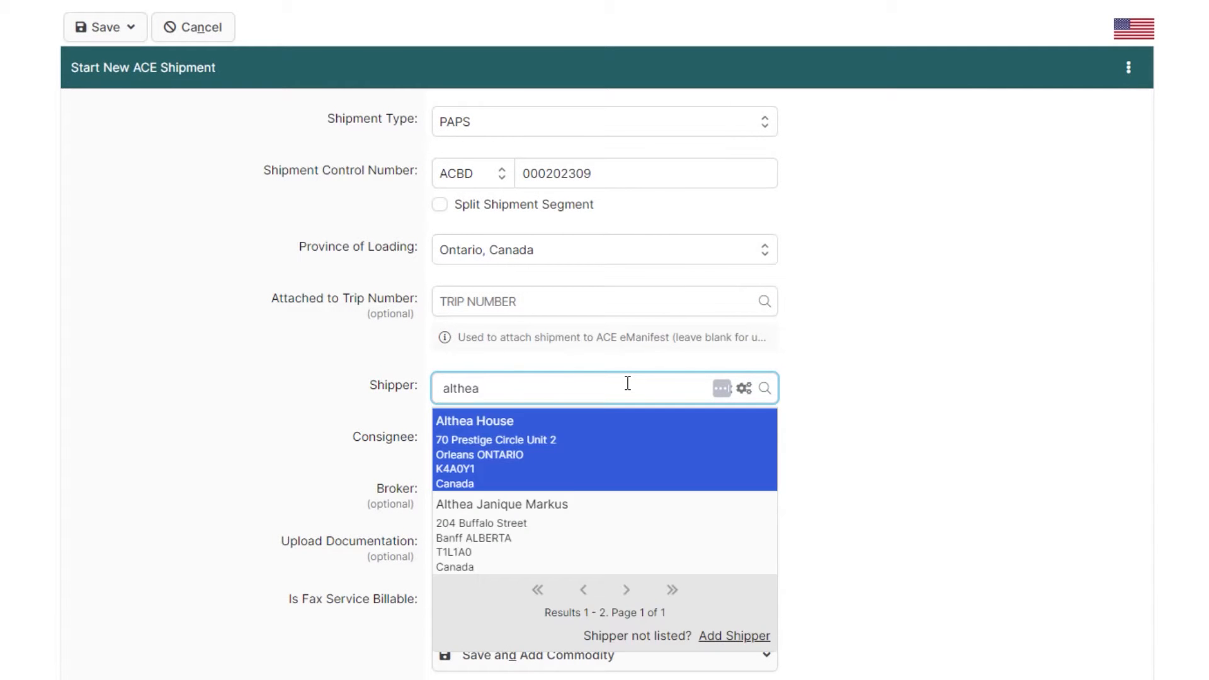
click(475, 420)
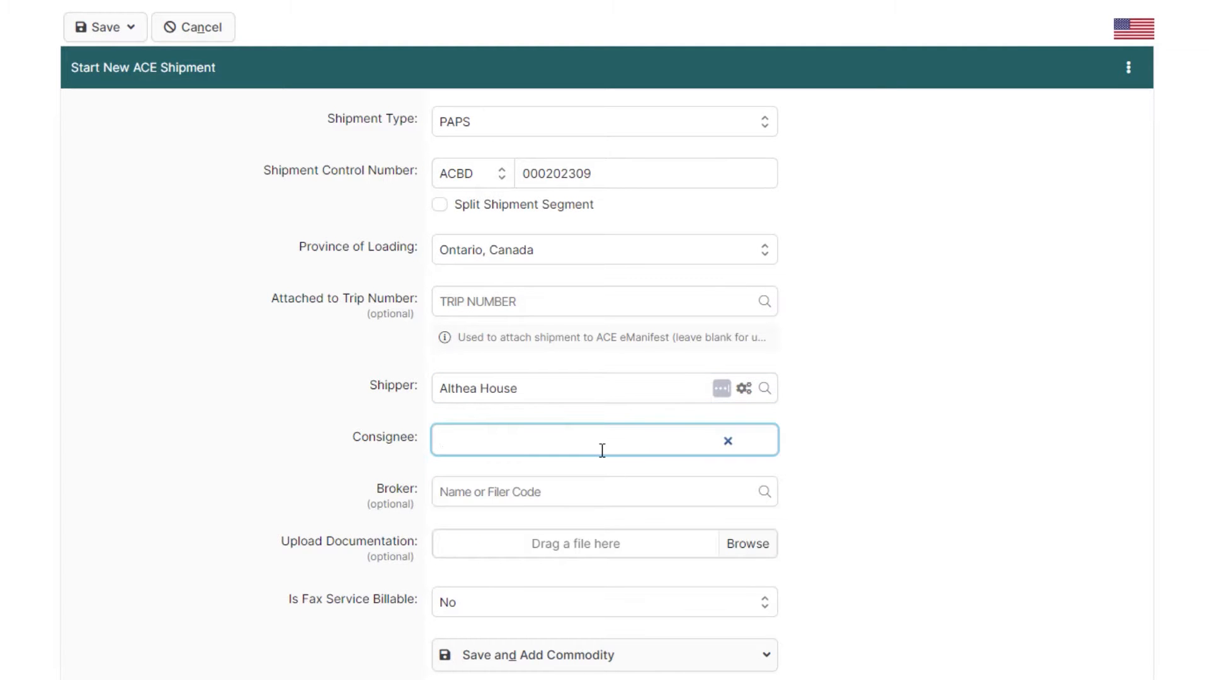
Enter carrier 2Kool Transportation LLC and add and save new consignee Quarks Bar.
text(2Kool Transportation LLC)
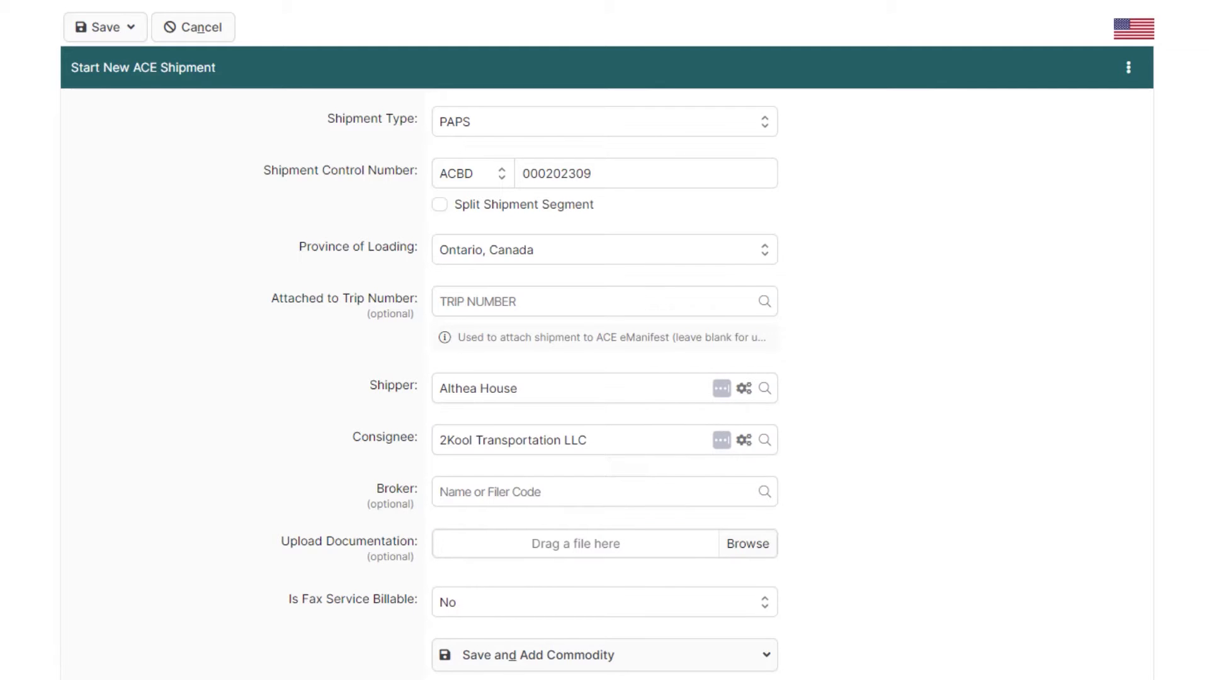
text(Quarks Bar)
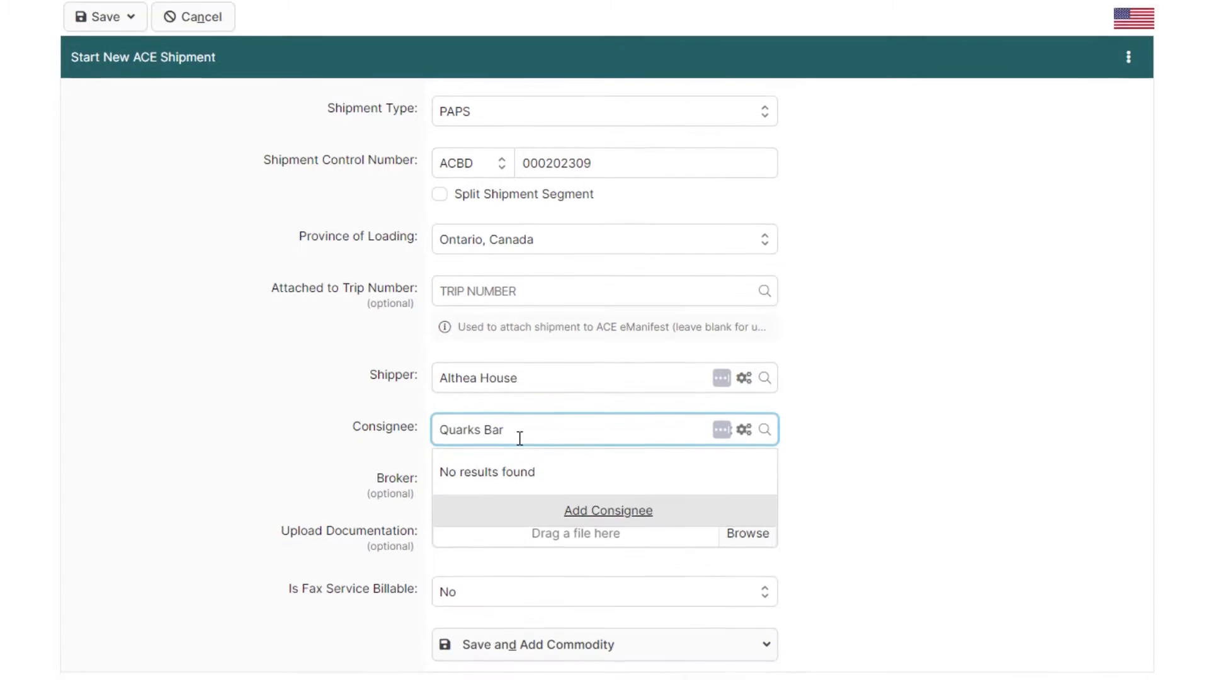
click(608, 510)
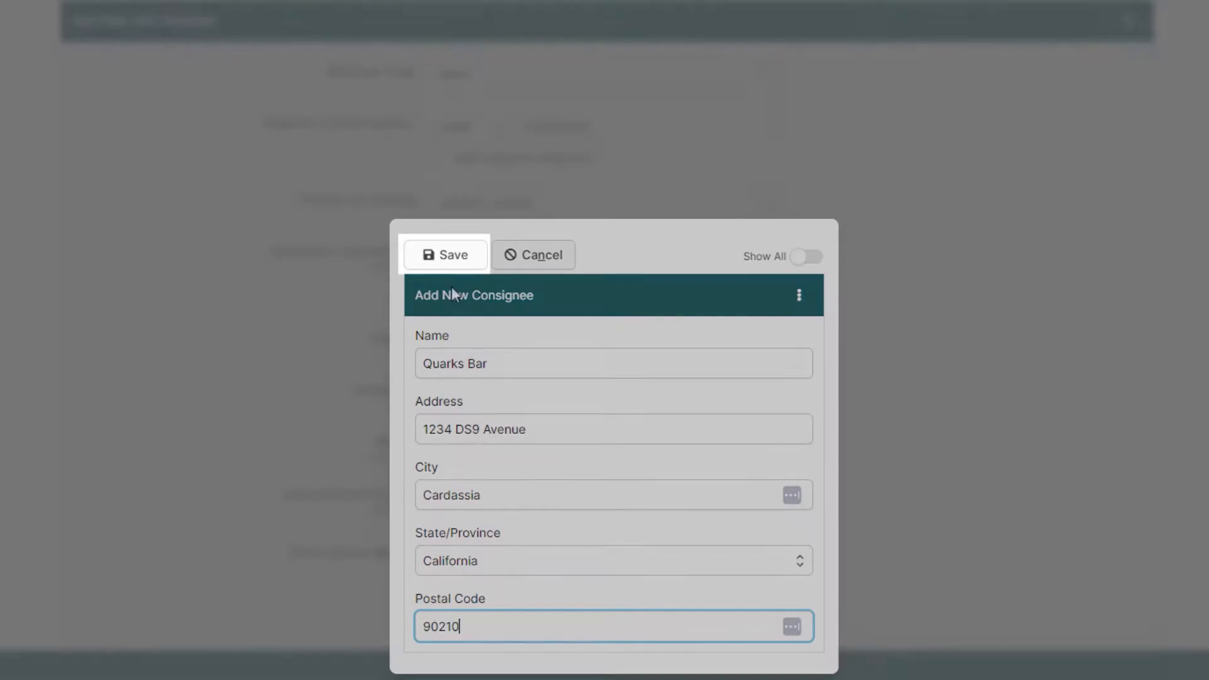
click(446, 255)
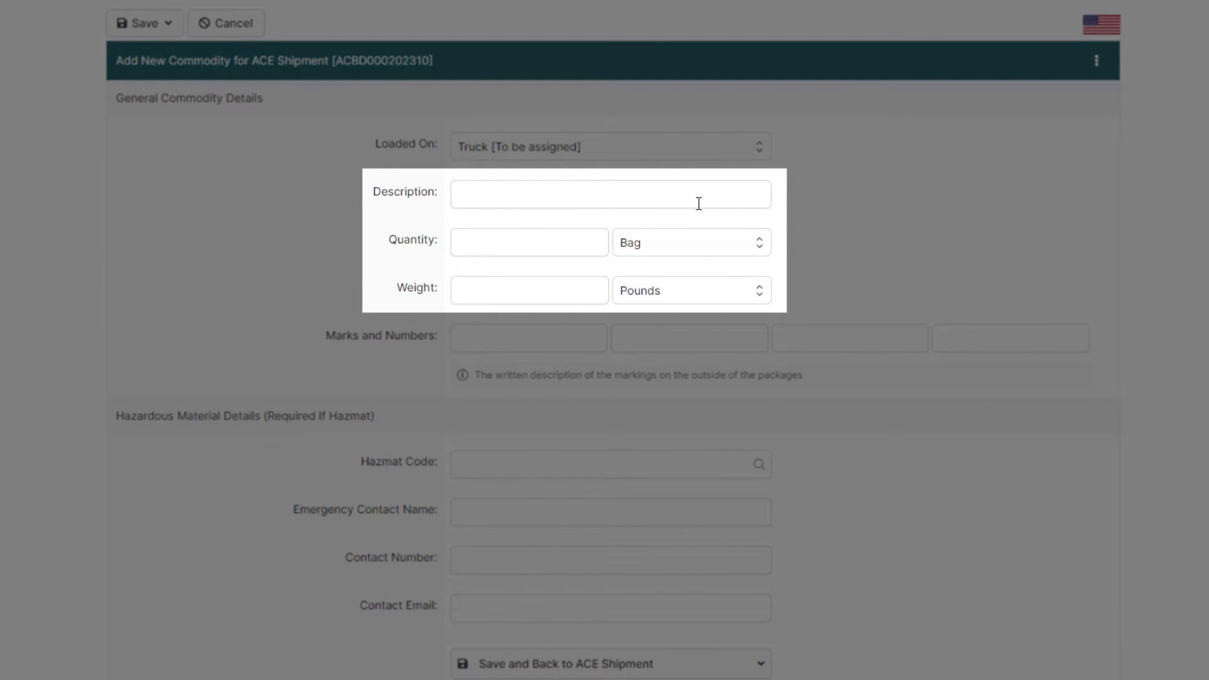
Add a Wind Turbine commodity of 5 pieces with its weight, then save and return.
text(Wind Turbine)
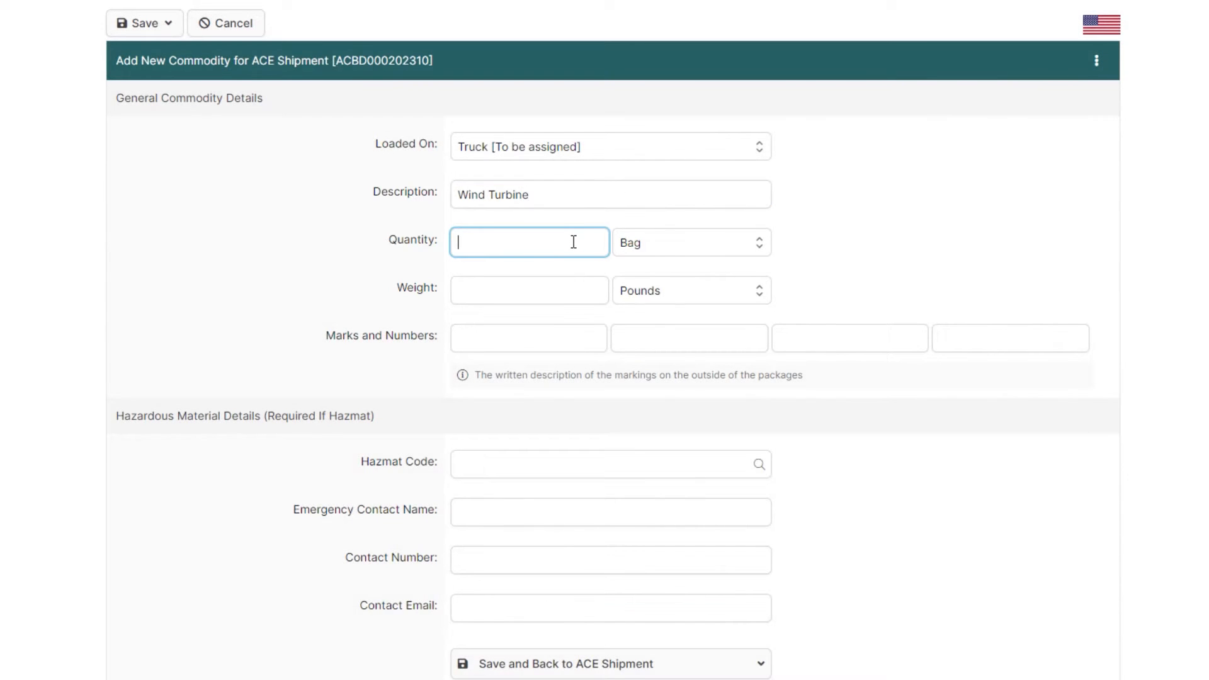
click(690, 242)
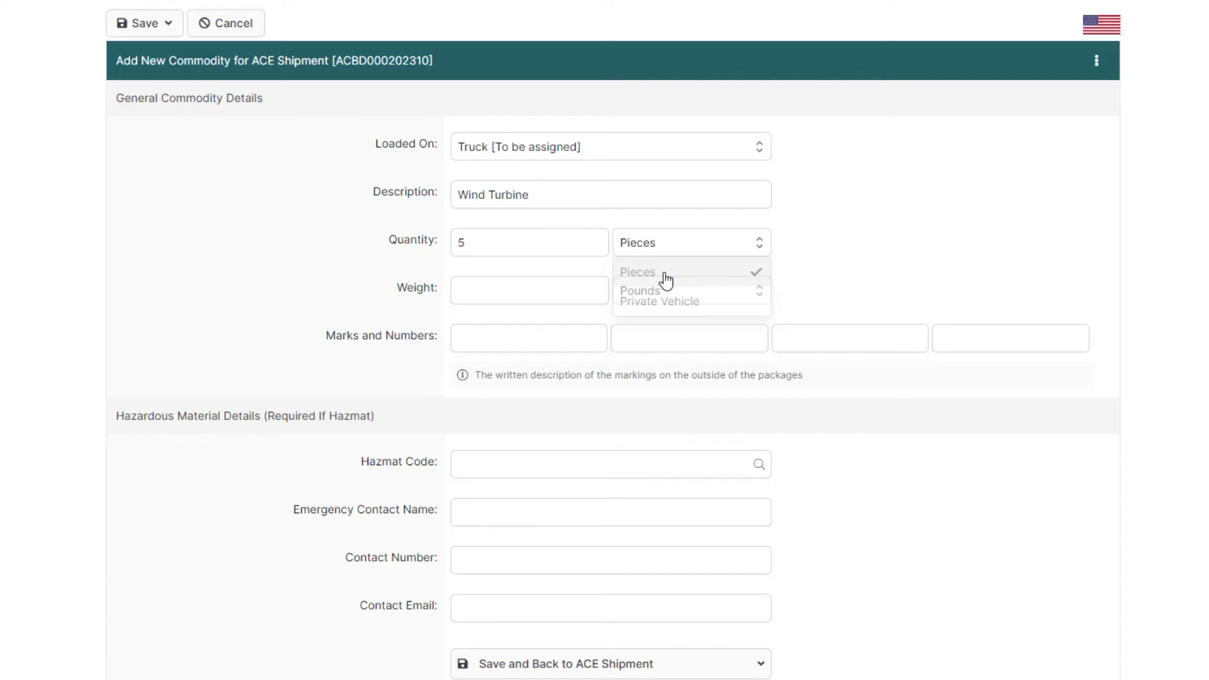
text(2)
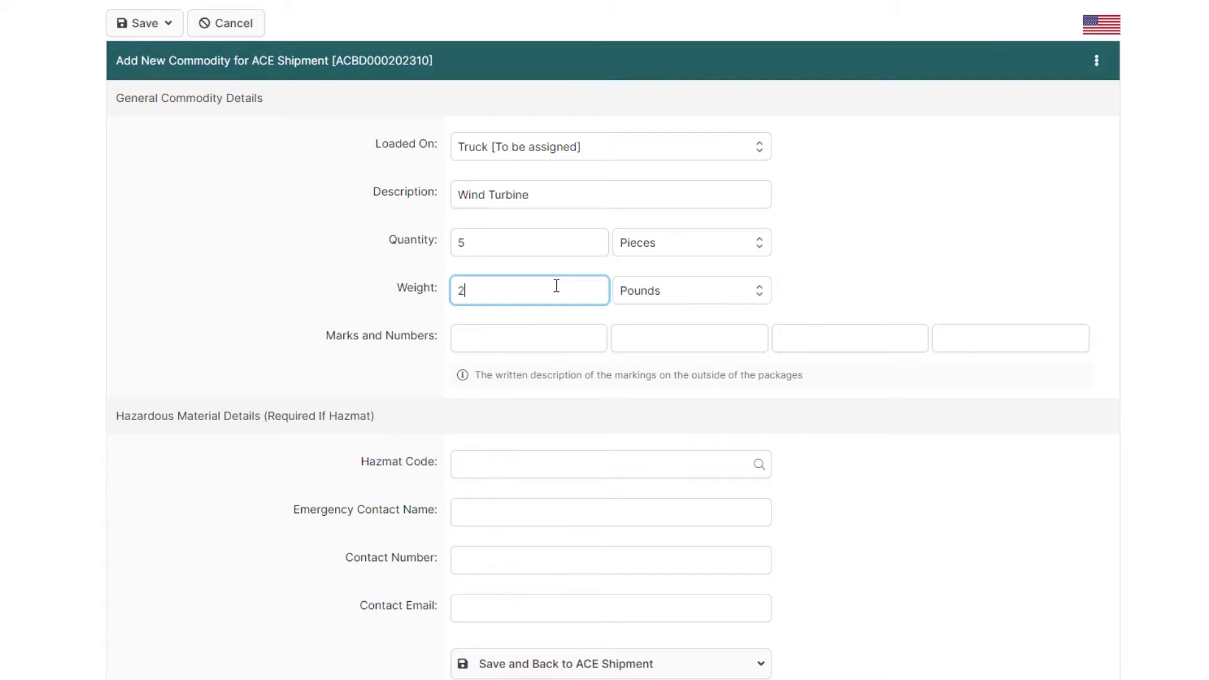
text(20500)
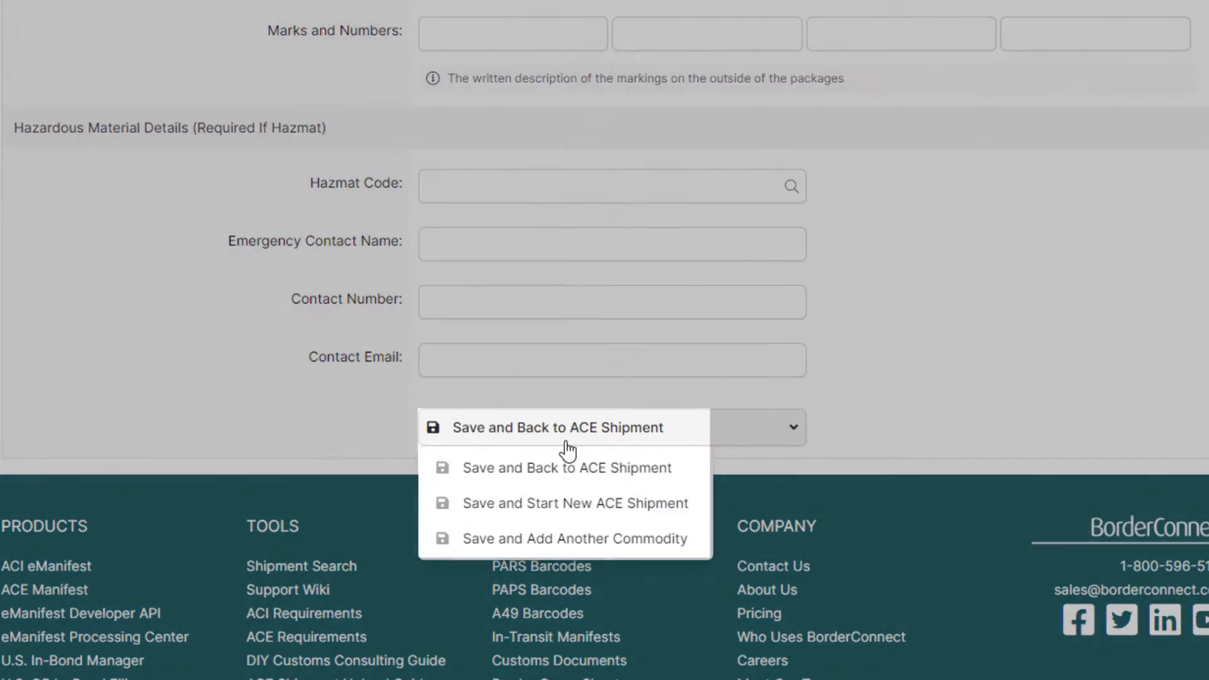
click(556, 427)
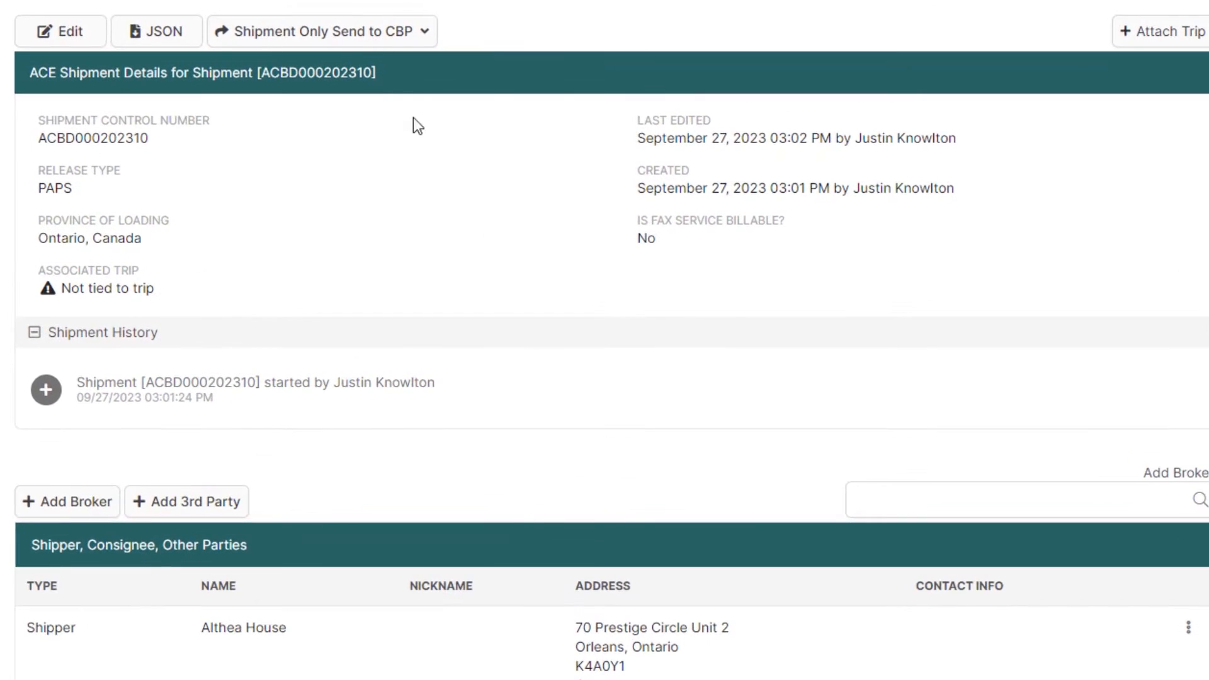
Send shipment ACBD000202310 to CBP as Send Unassociated Shipment, with no trip.
click(321, 31)
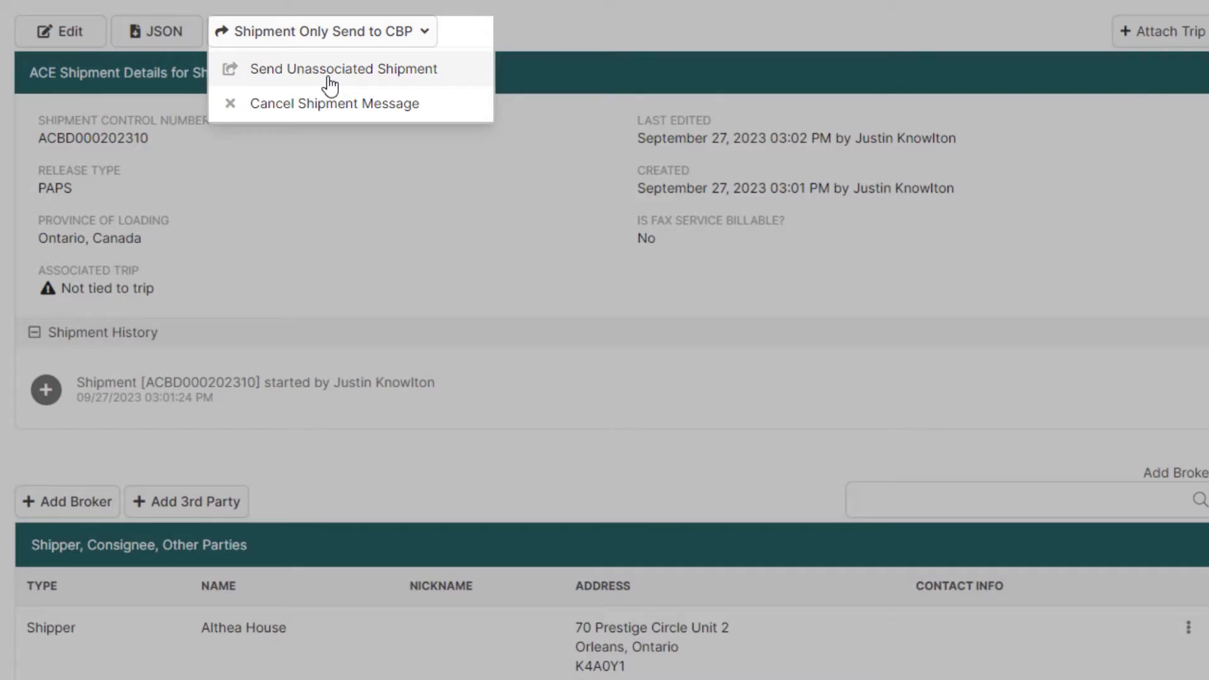
click(344, 69)
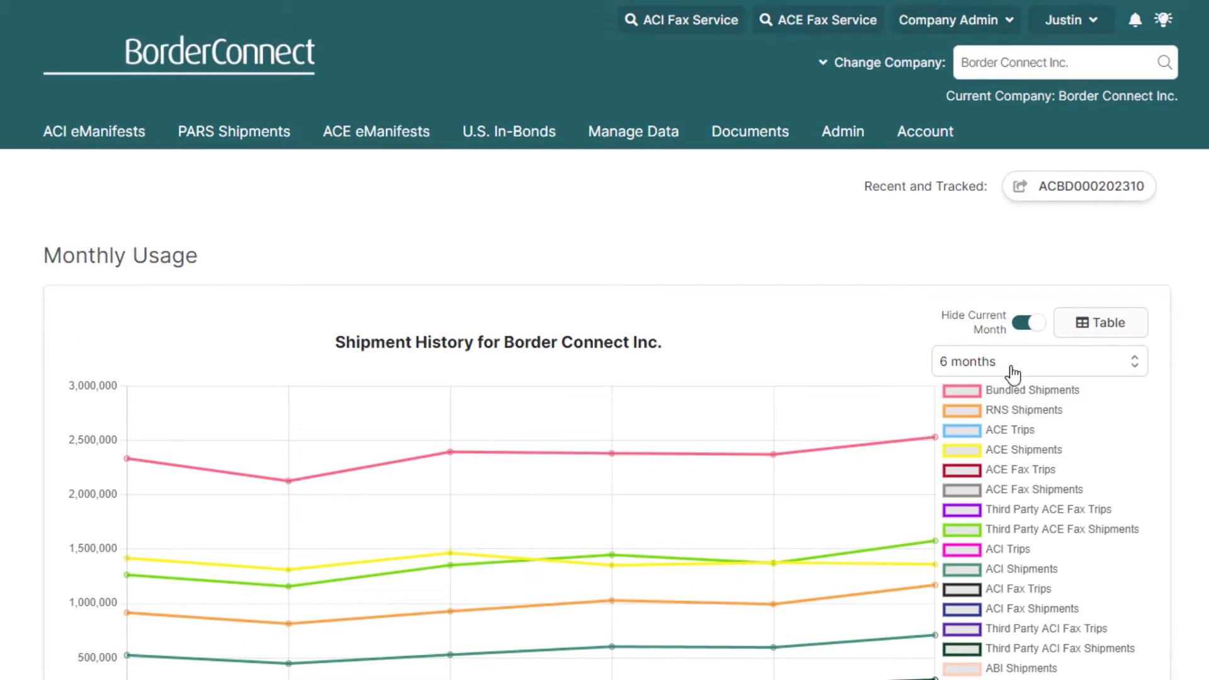
click(377, 131)
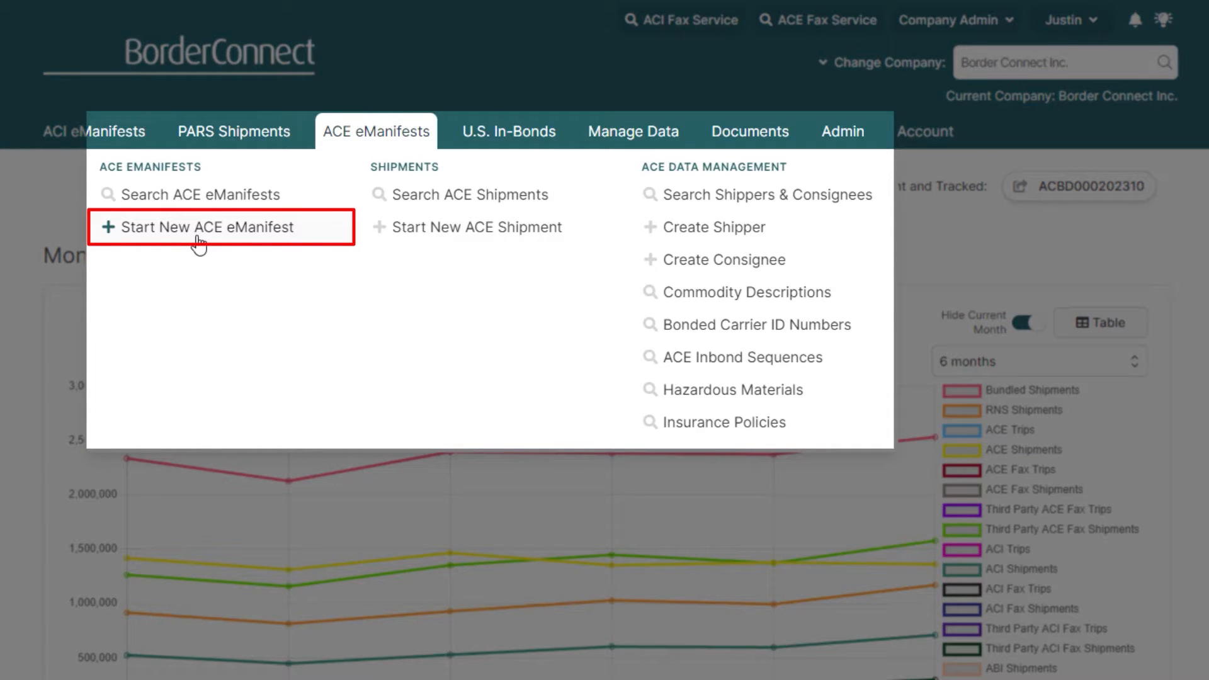
click(206, 227)
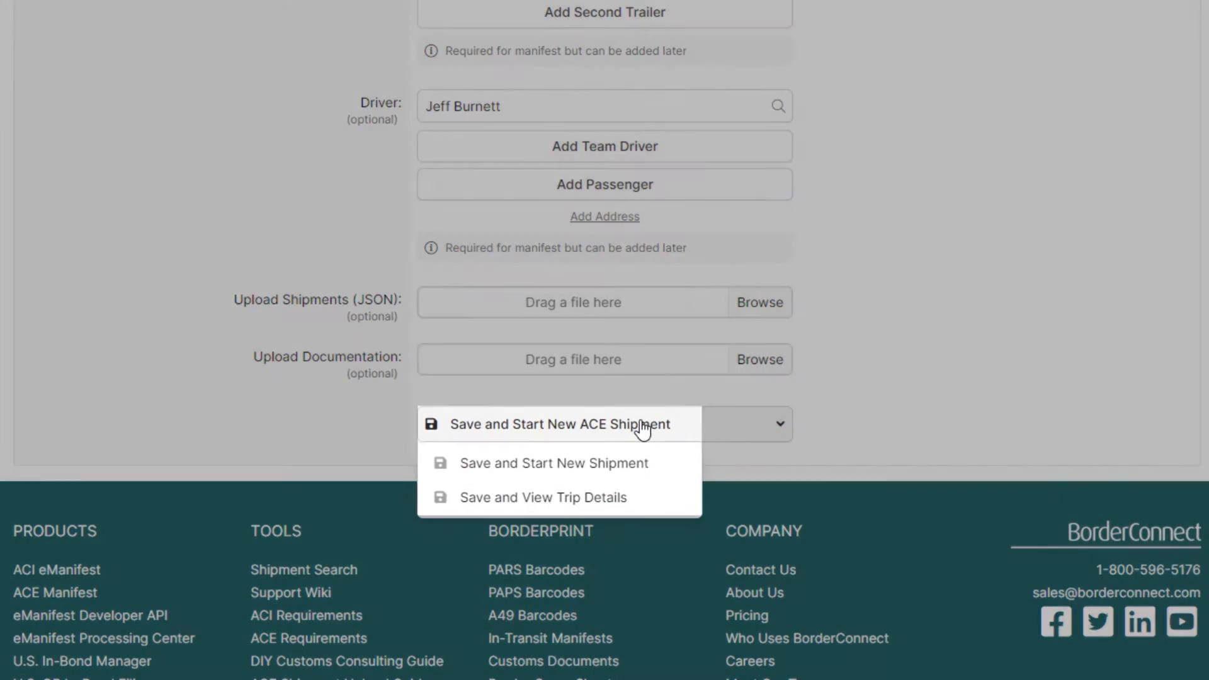
mouse_move(553, 463)
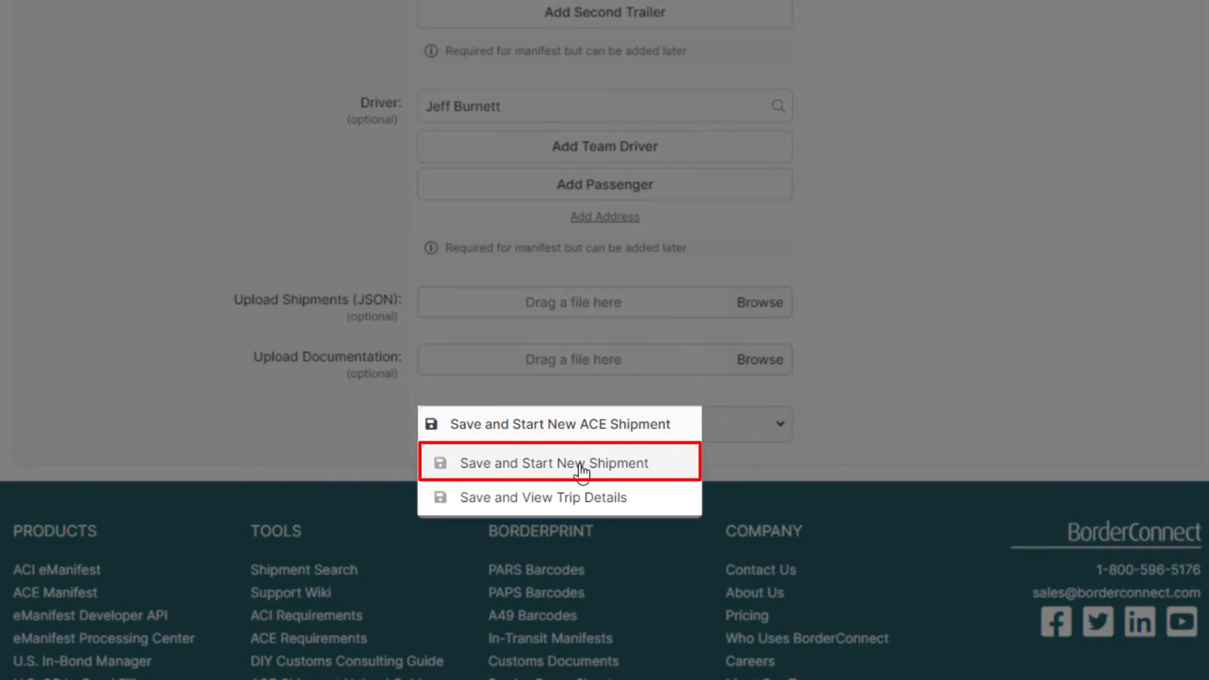
click(553, 463)
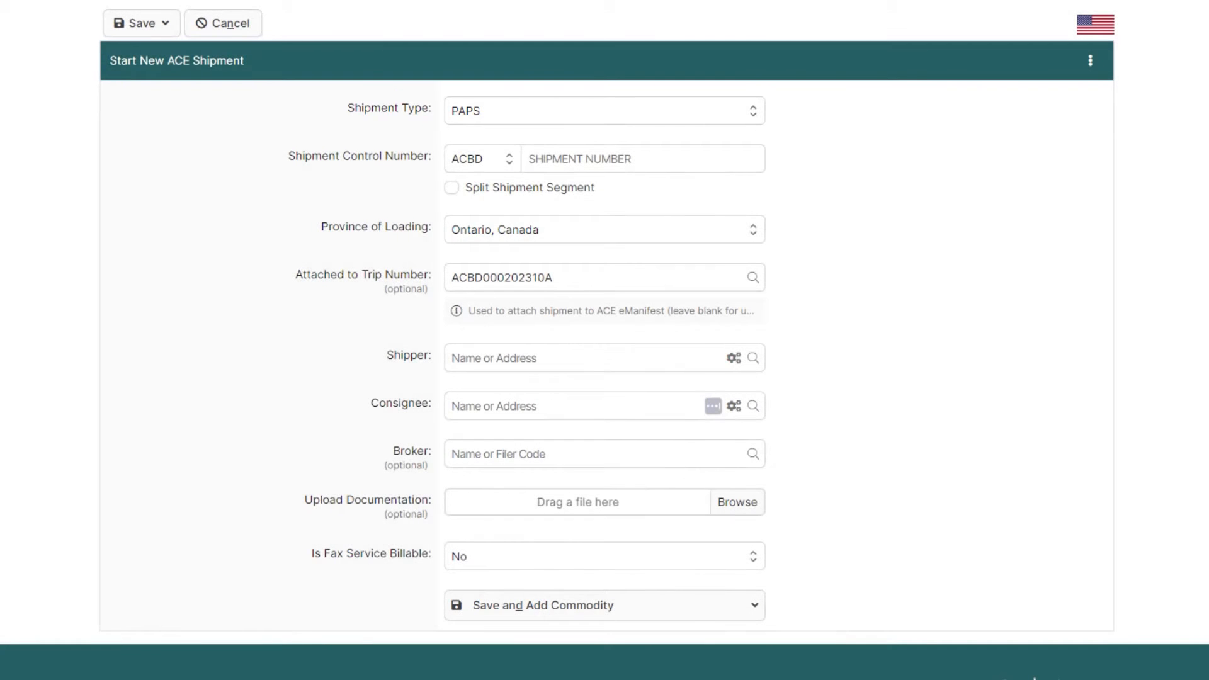
Save shipment 000202310 as a split shipment segment with quantity 1.
click(643, 159)
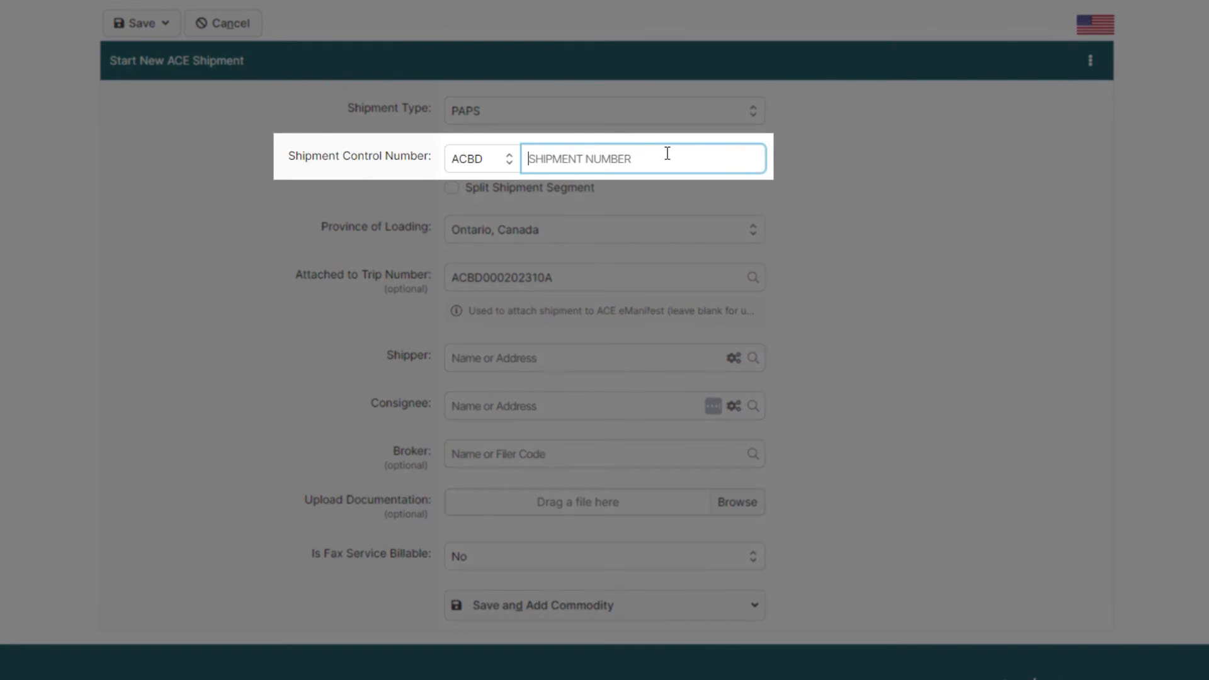
text(000202310)
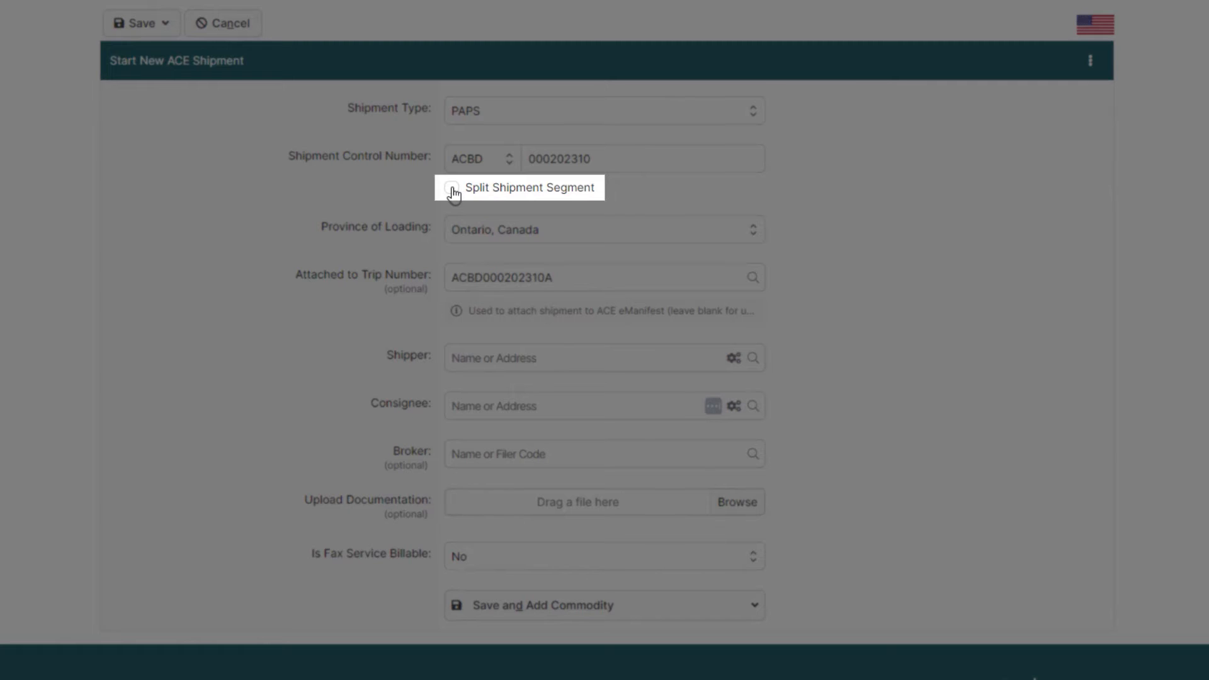
click(451, 189)
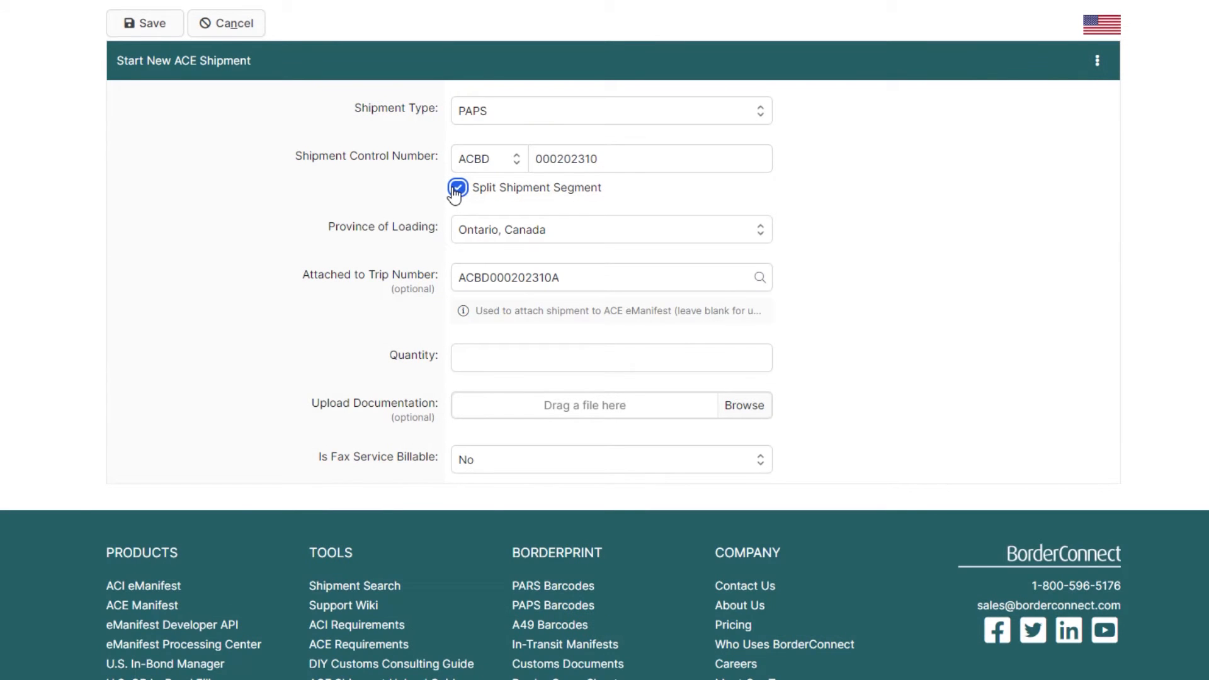
click(611, 357)
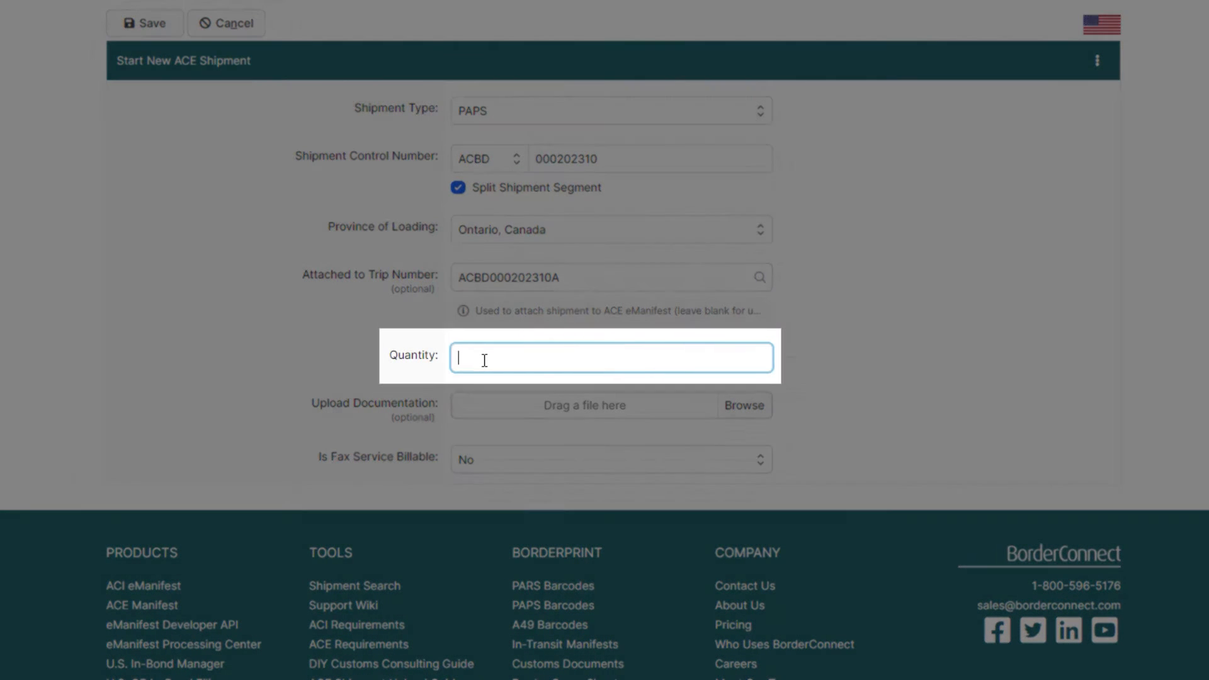
text(1)
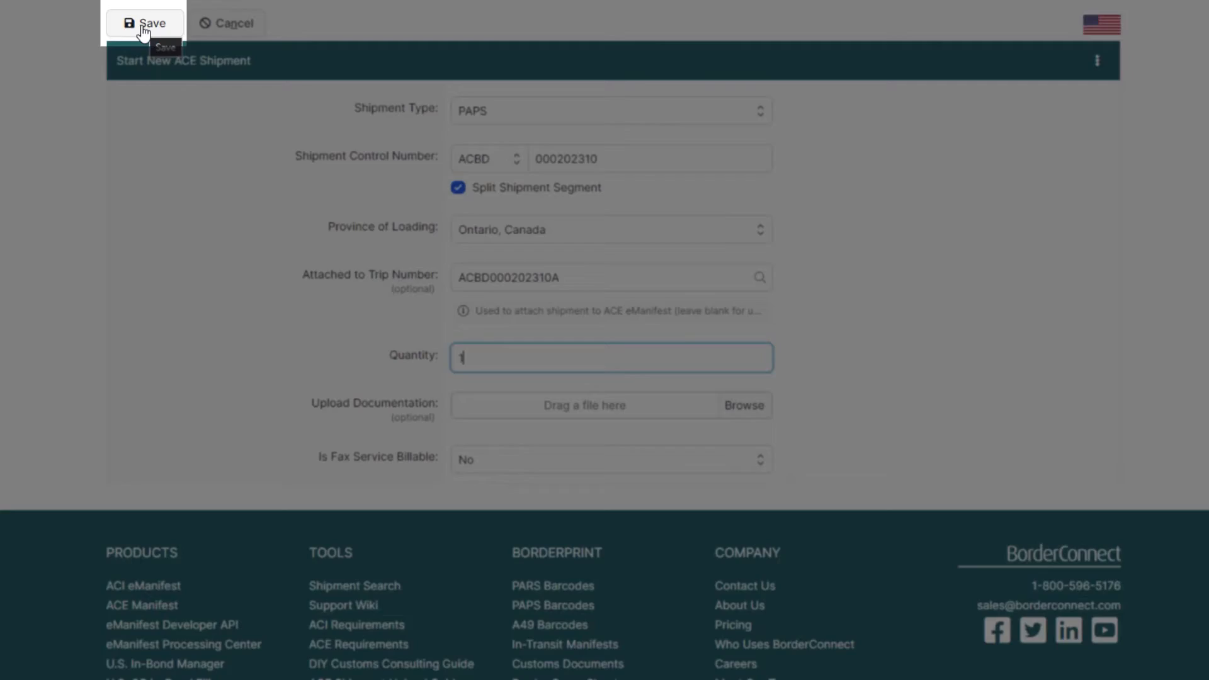
click(145, 22)
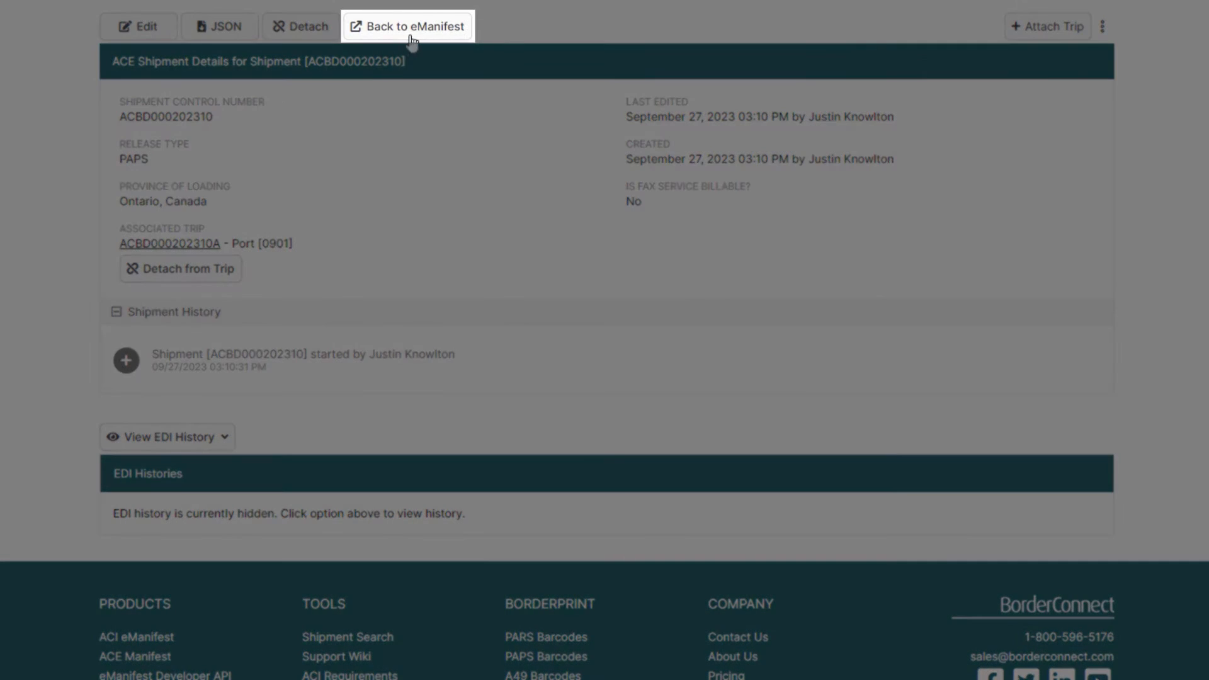
Go back to eManifest ACBD000202310A and confirm its sync with CBP.
click(407, 25)
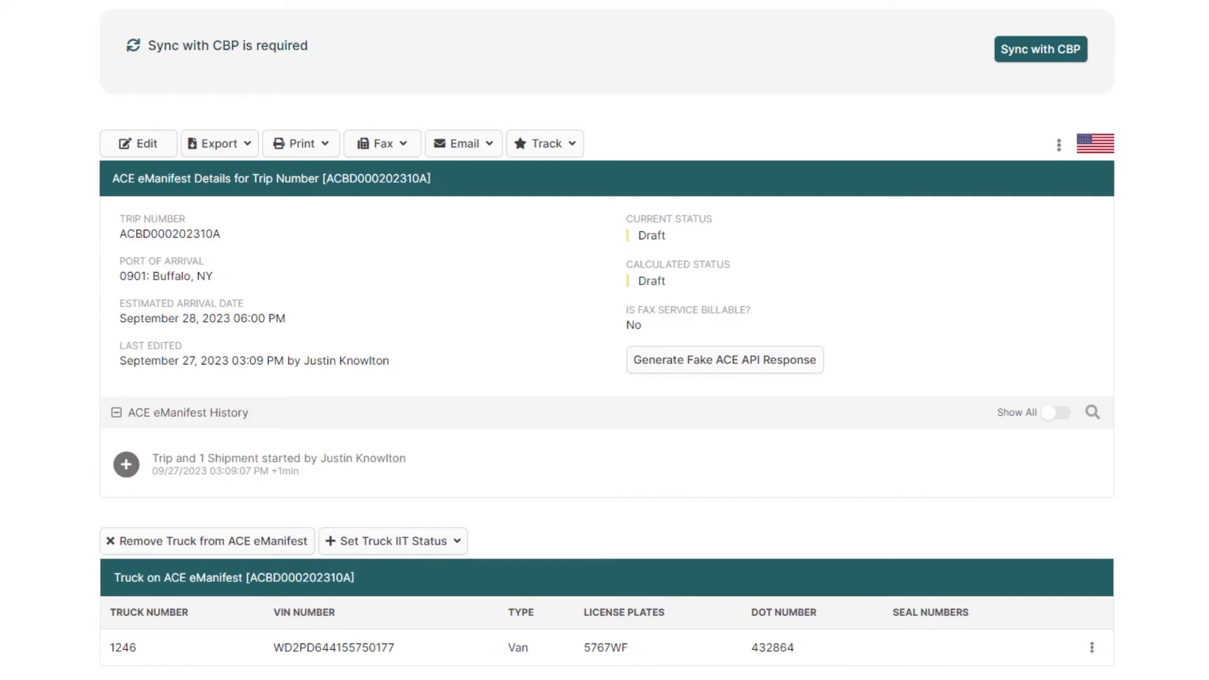
click(1041, 49)
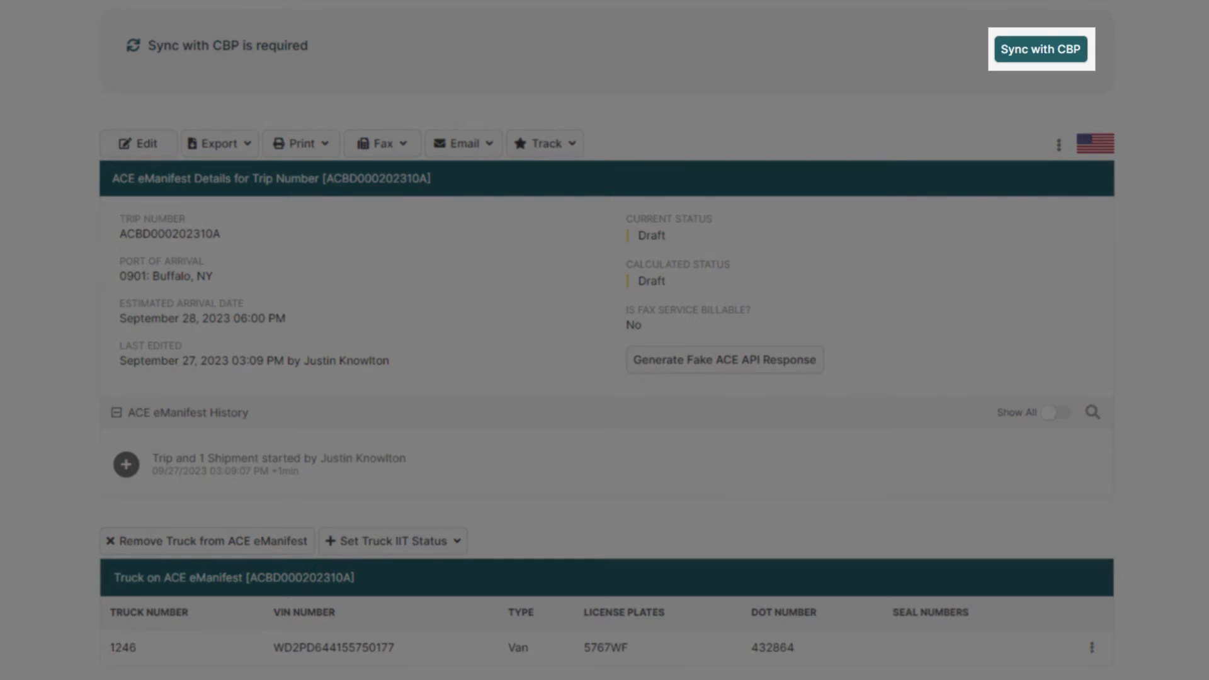
click(1040, 48)
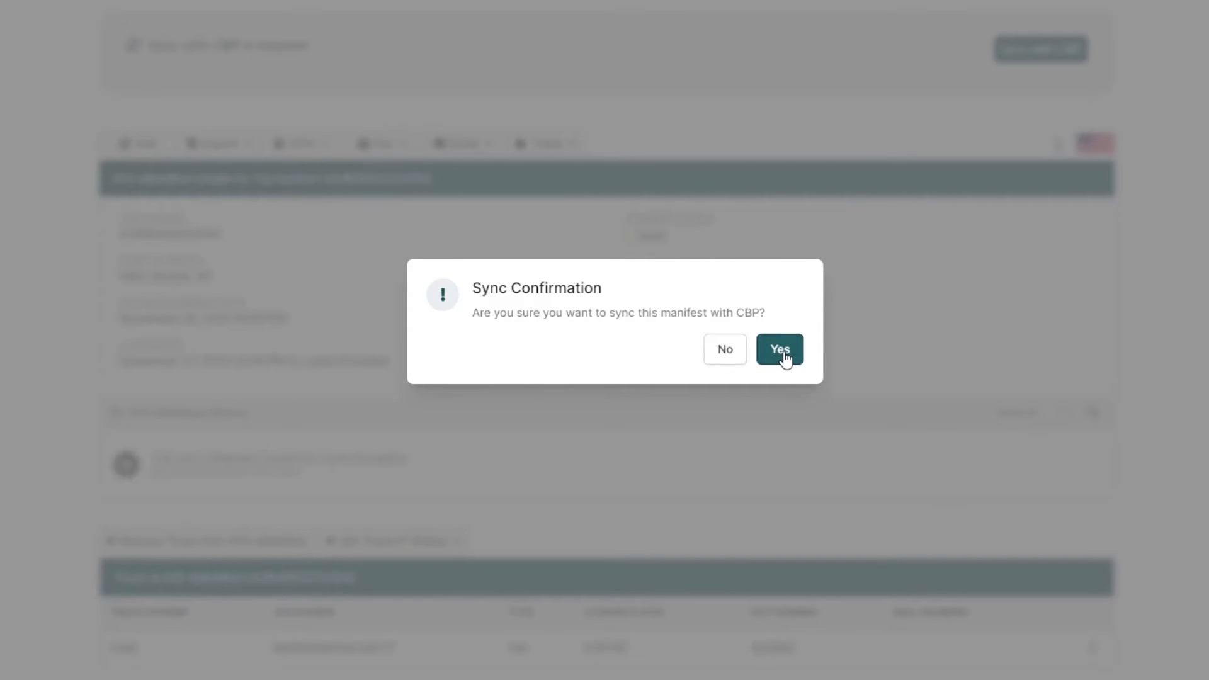
click(780, 348)
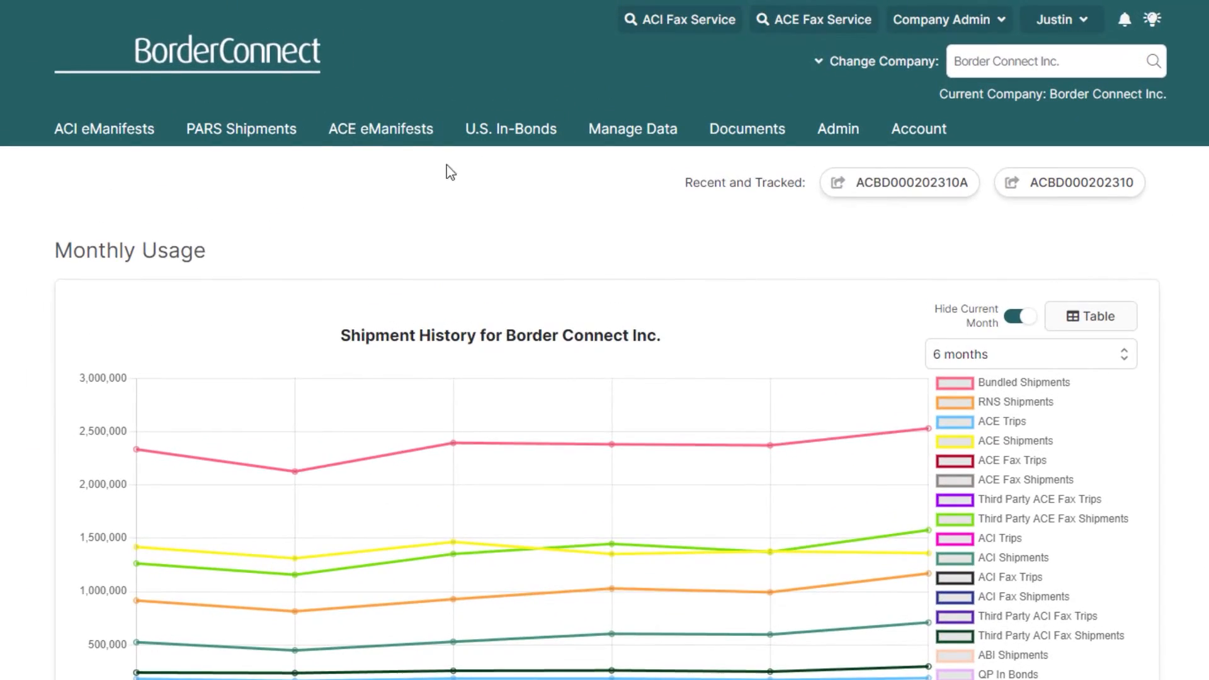
Start a new eManifest and save split shipment segment 000202310 for trip ACBD000202310B.
click(381, 128)
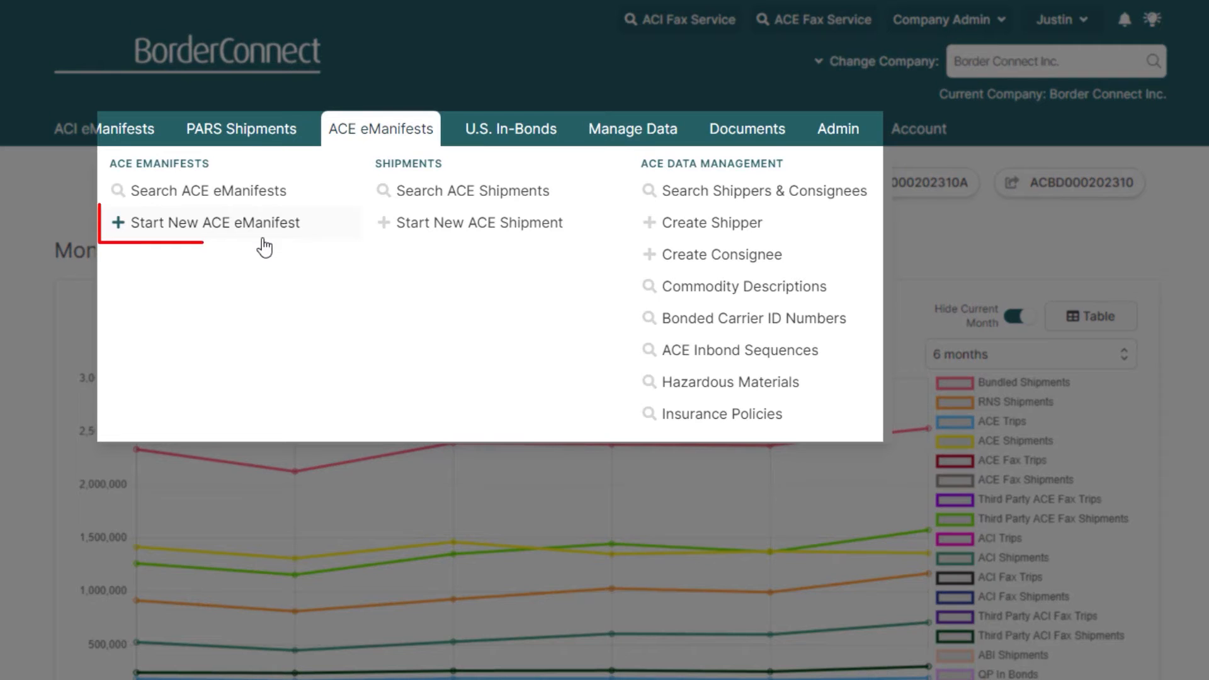
click(483, 222)
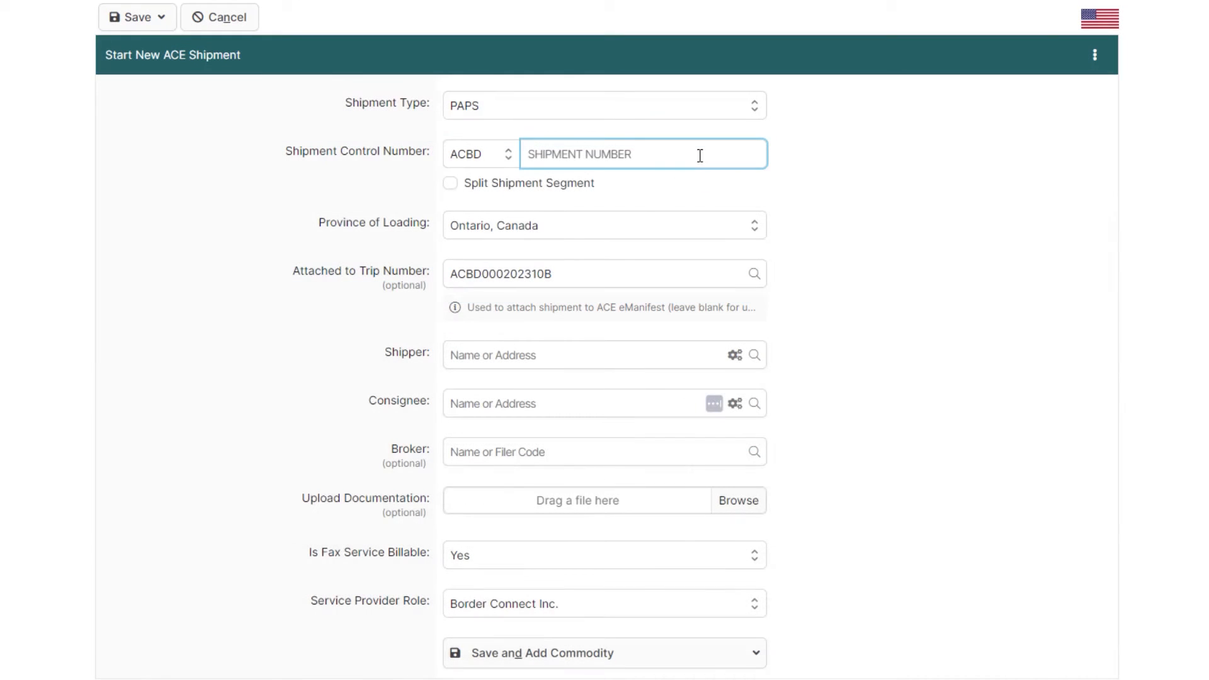
text(000202310)
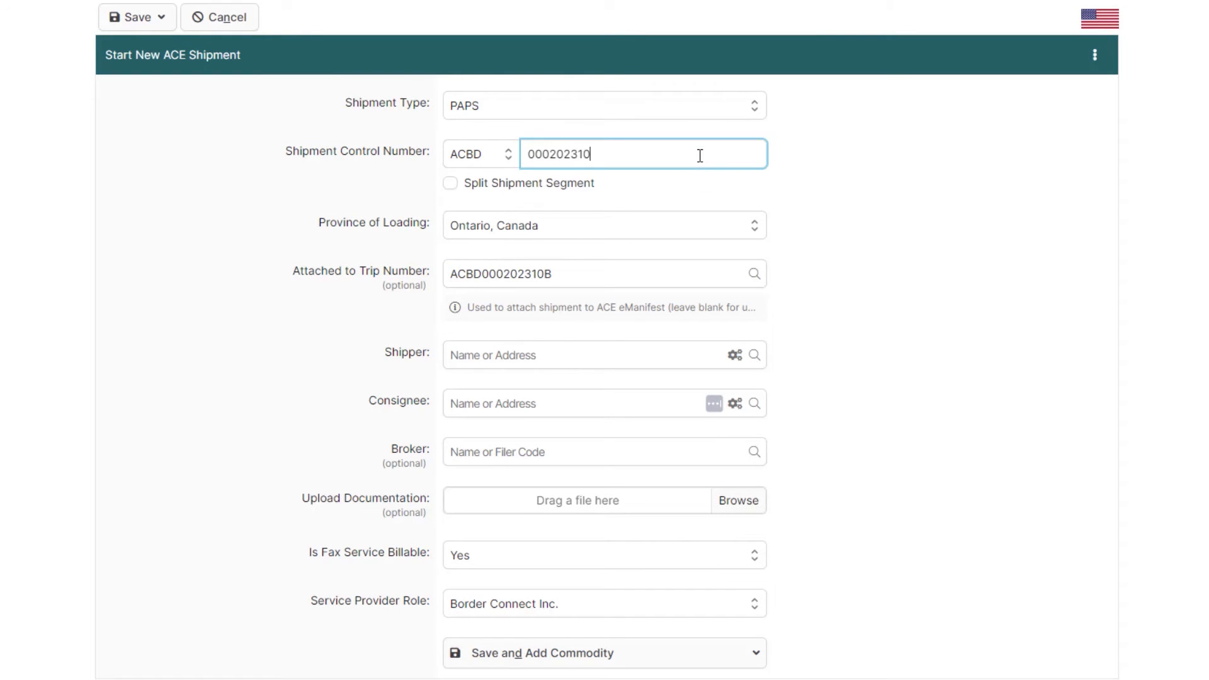
click(450, 184)
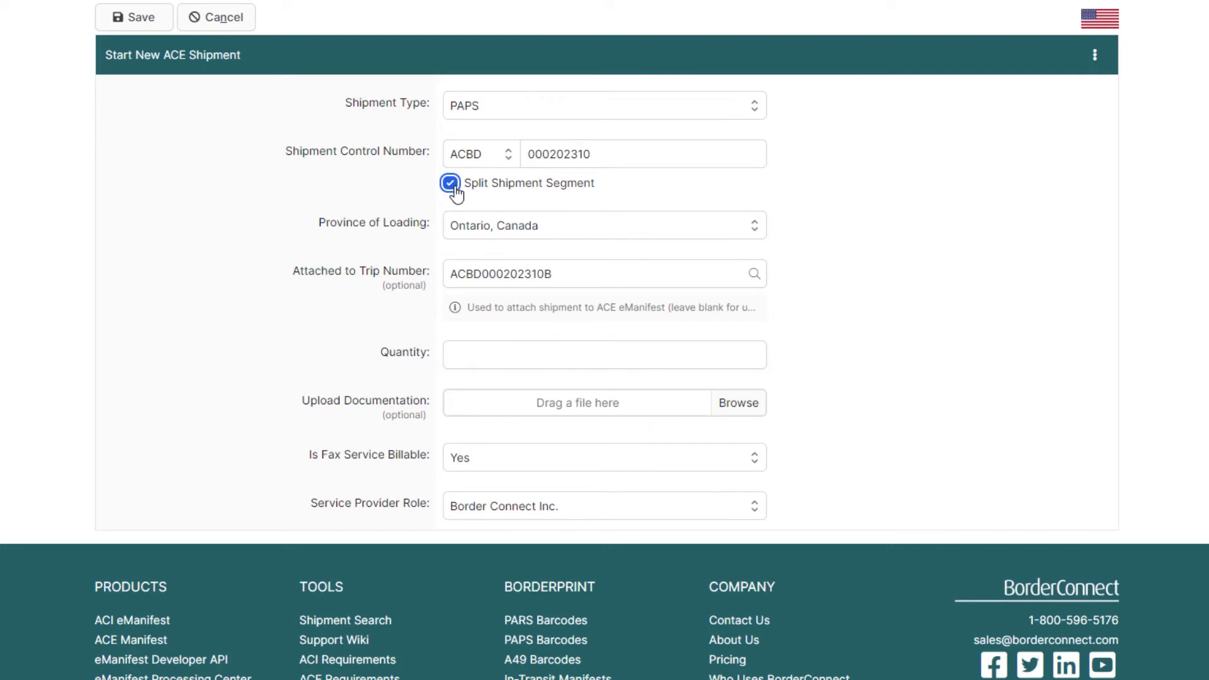
click(133, 16)
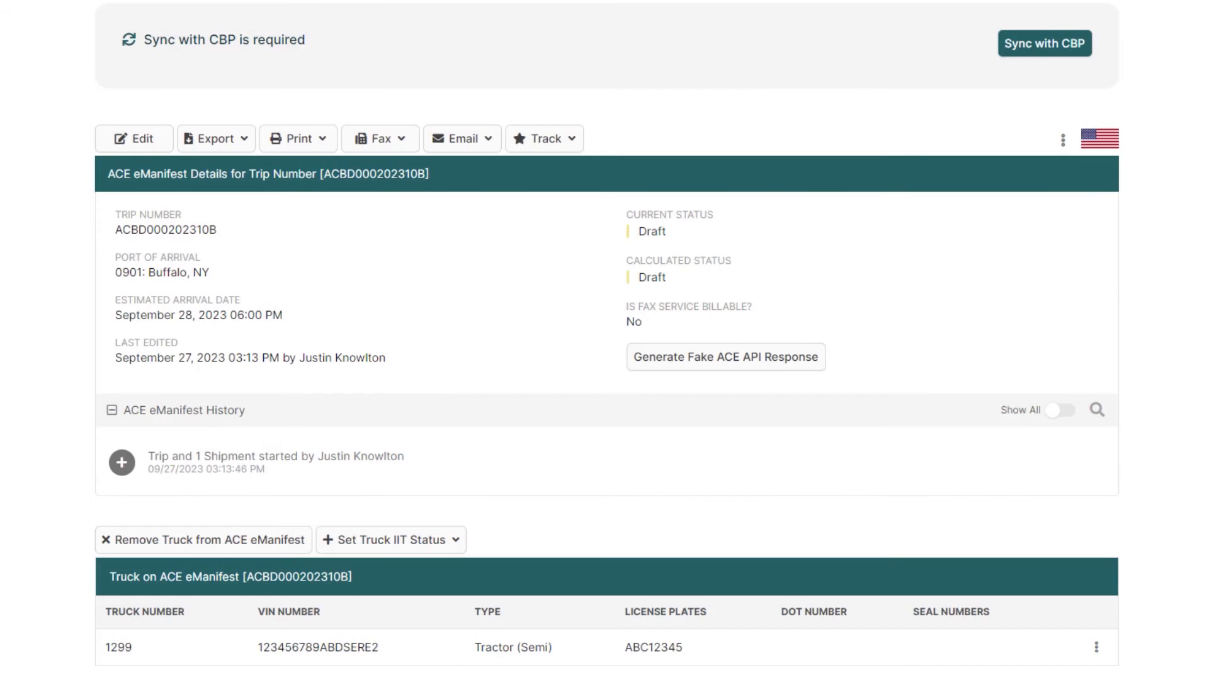
Sync trip ACBD000202310B with CBP and view trip ACBD000202310A's details.
click(1045, 44)
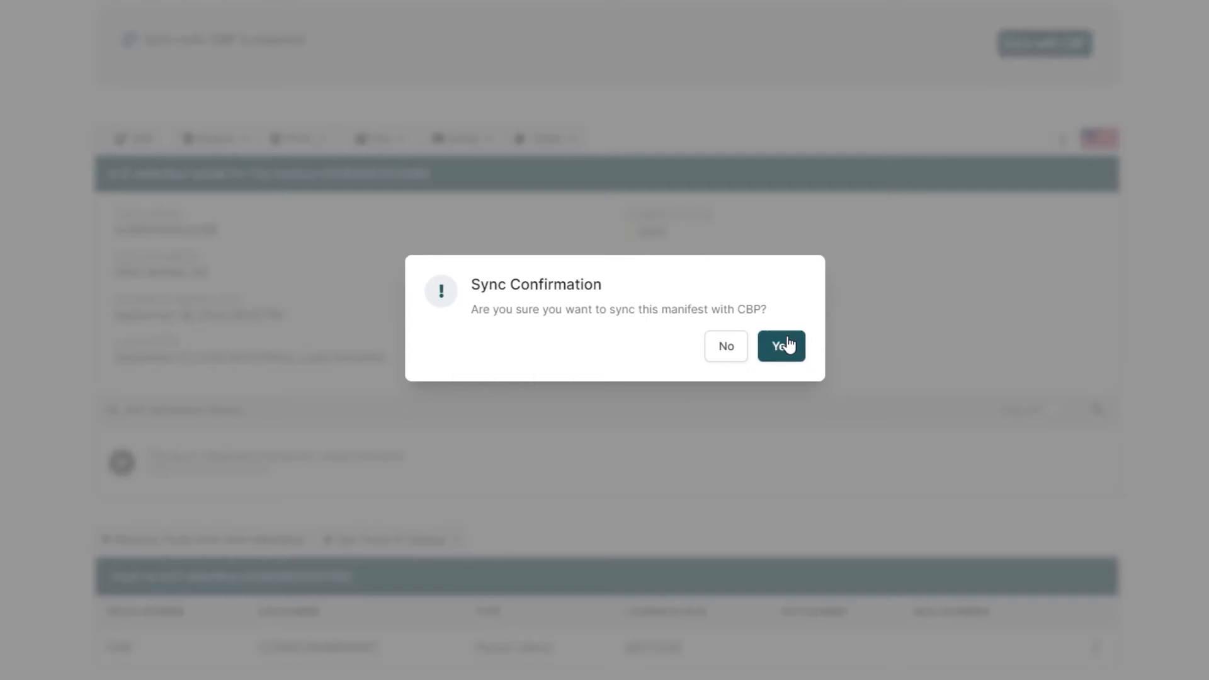
click(781, 346)
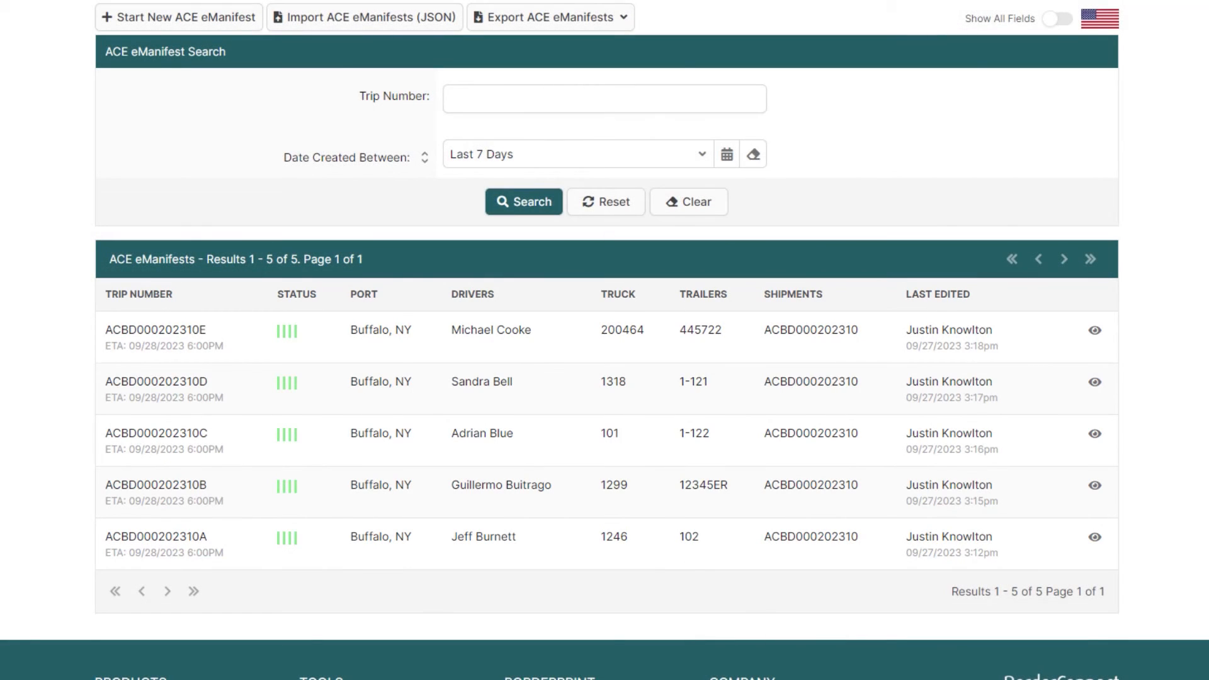
click(1094, 537)
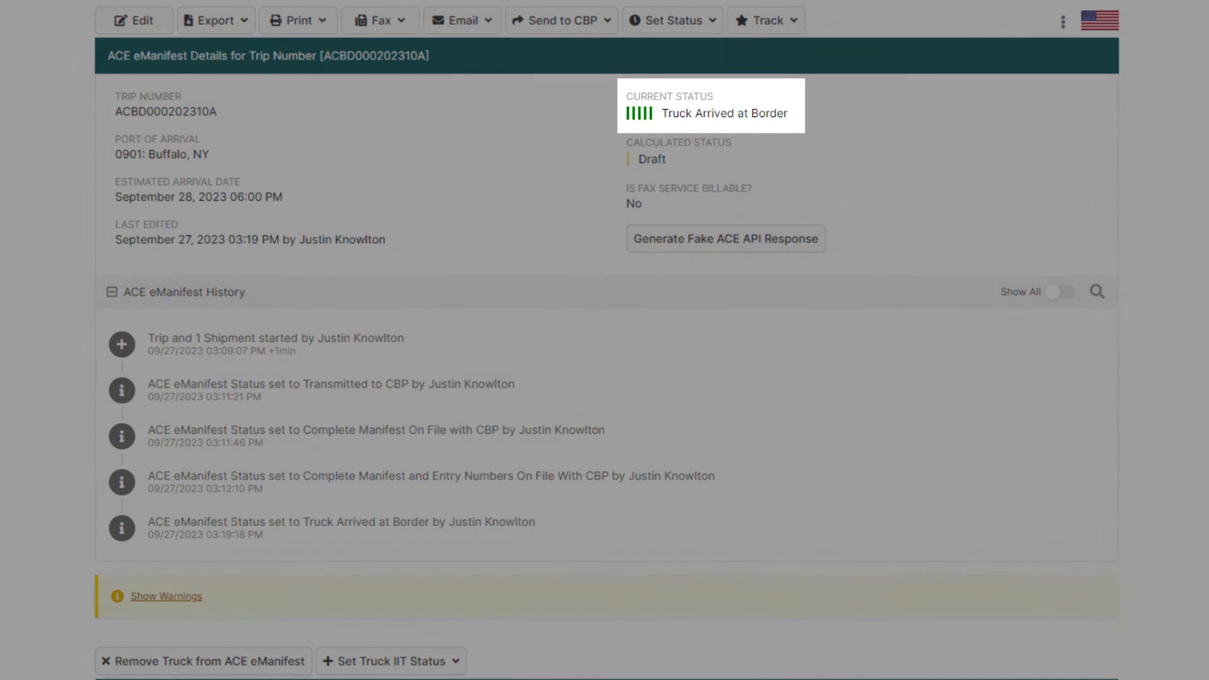